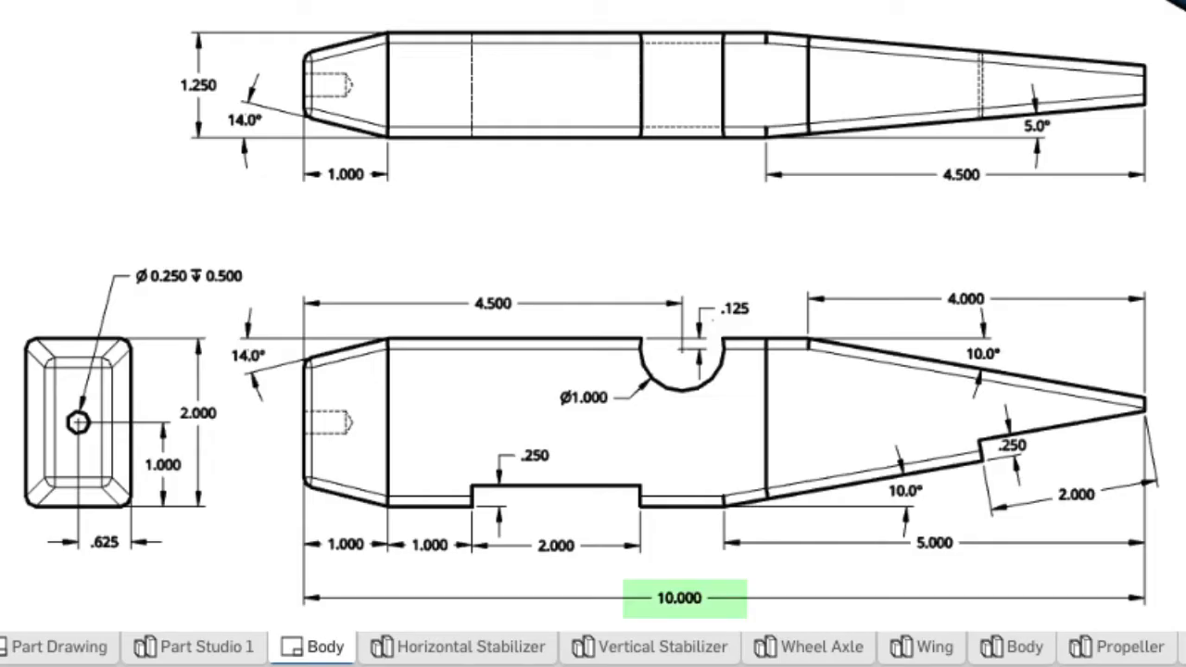
Review the Body drawing's dimensions, then return to the empty Part Studio 8.
{"action": "left_click", "coordinate": [198, 413]}
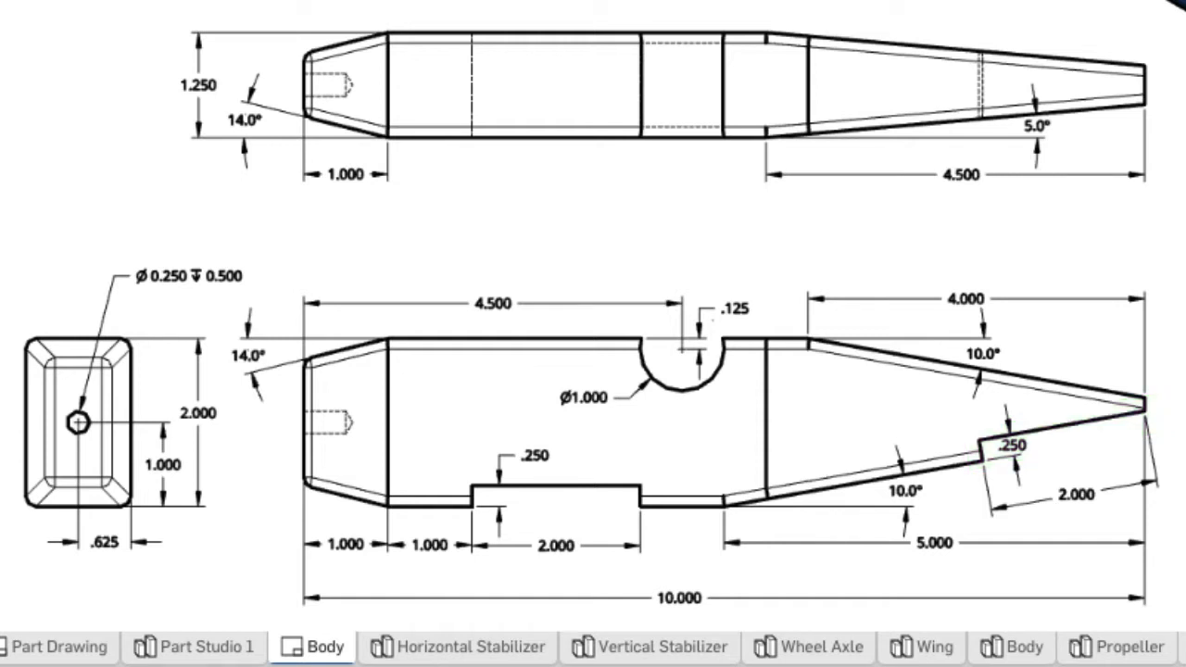
{"action": "left_click", "coordinate": [677, 371]}
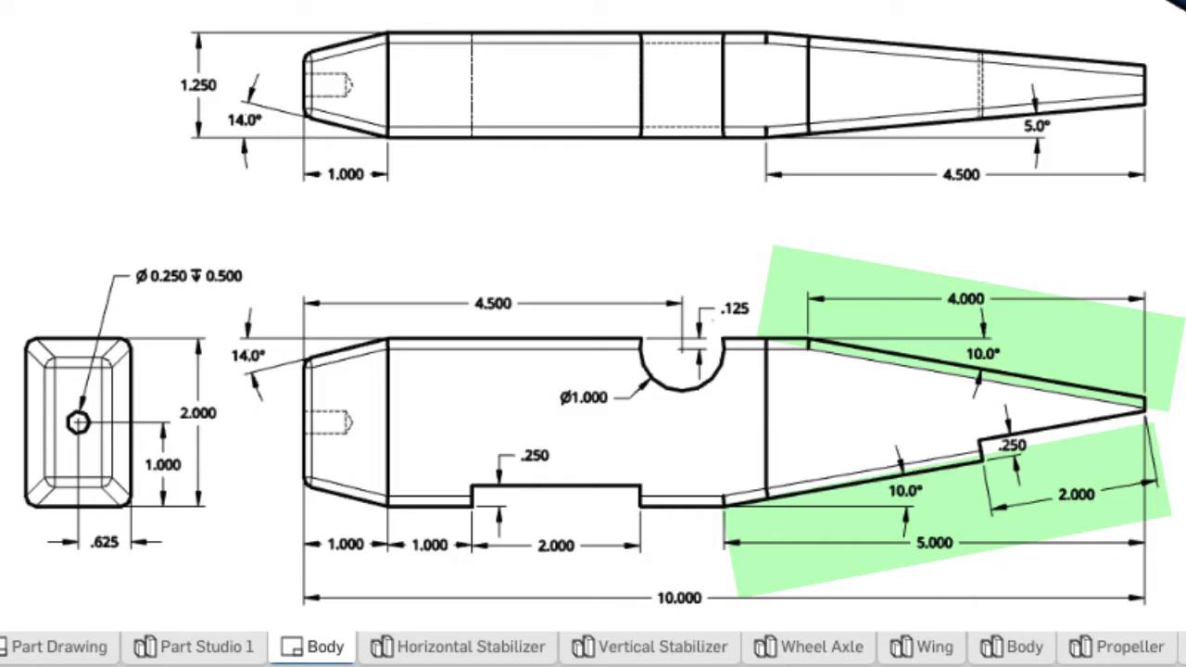
{"action": "left_click", "coordinate": [488, 653]}
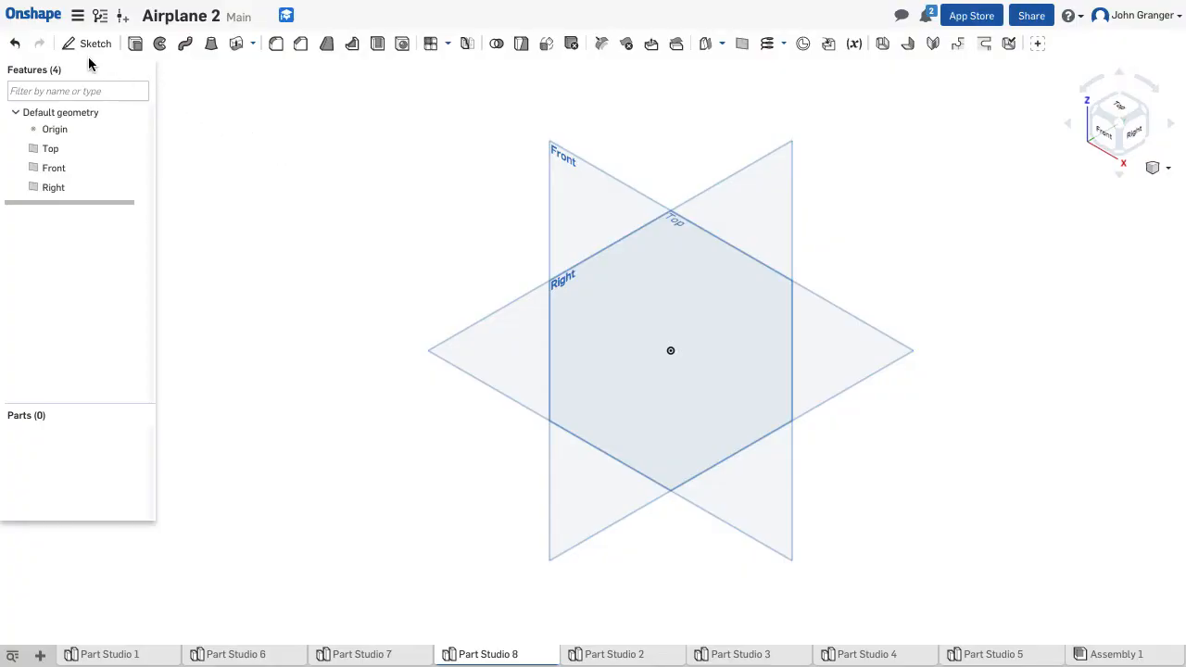
Sketch a 10 × 2 rectangle on the Right plane with its left edge centred on the origin.
{"action": "left_click", "coordinate": [94, 44]}
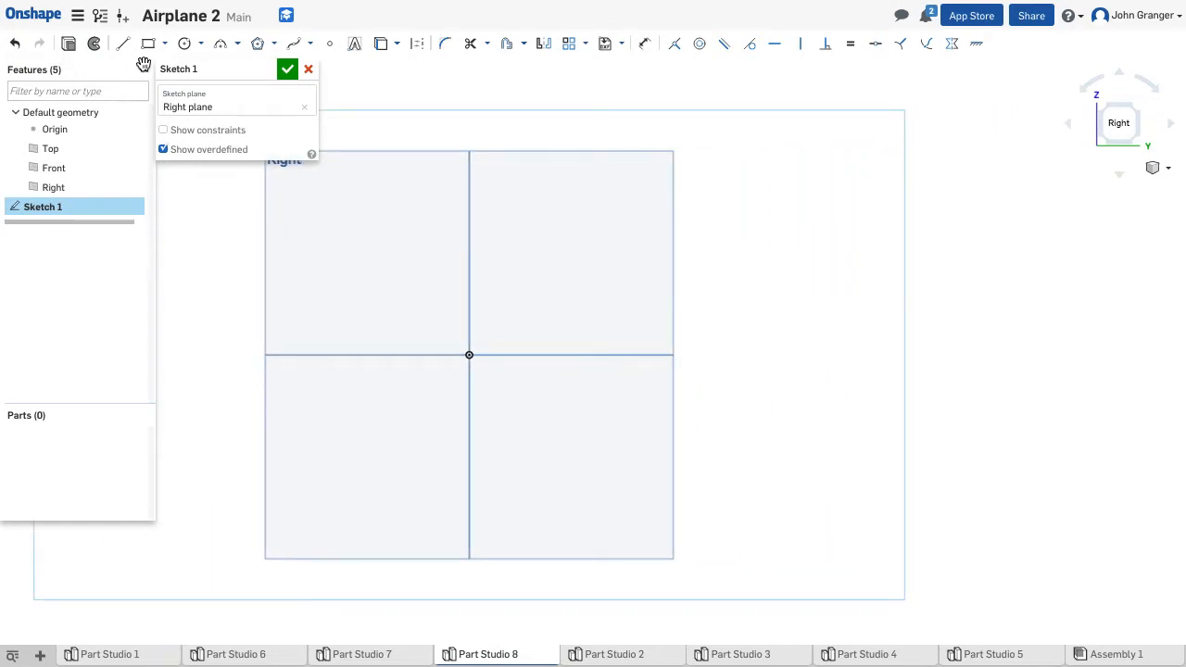
{"action": "left_click", "coordinate": [164, 44]}
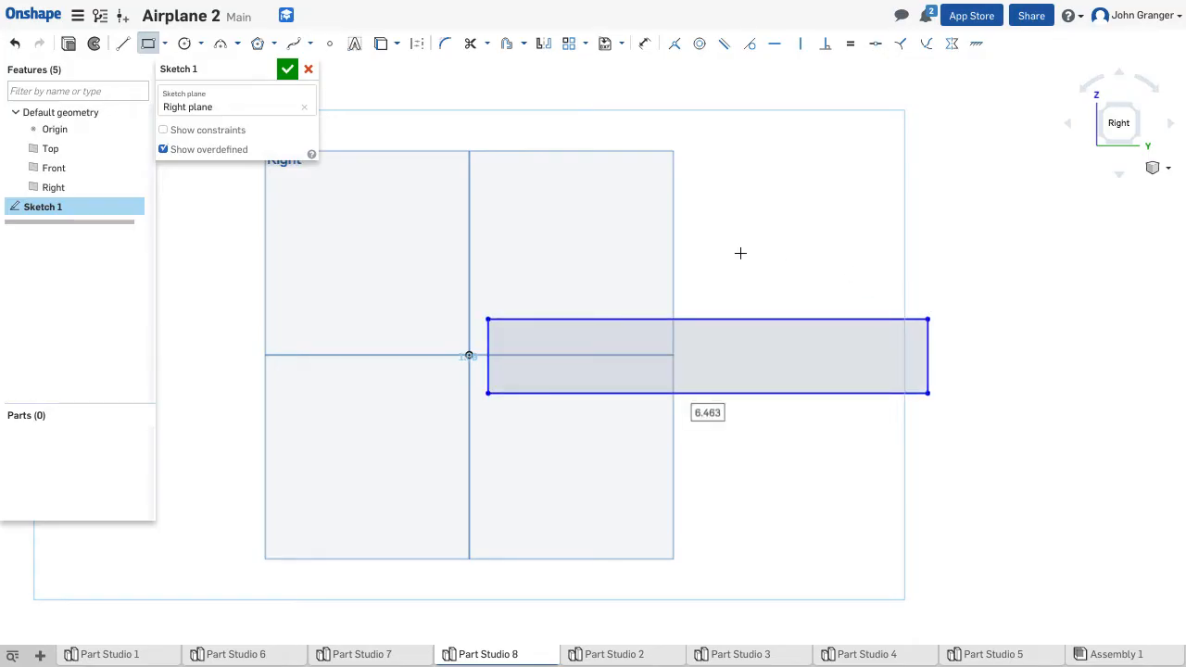
{"action": "type", "text": "10"}
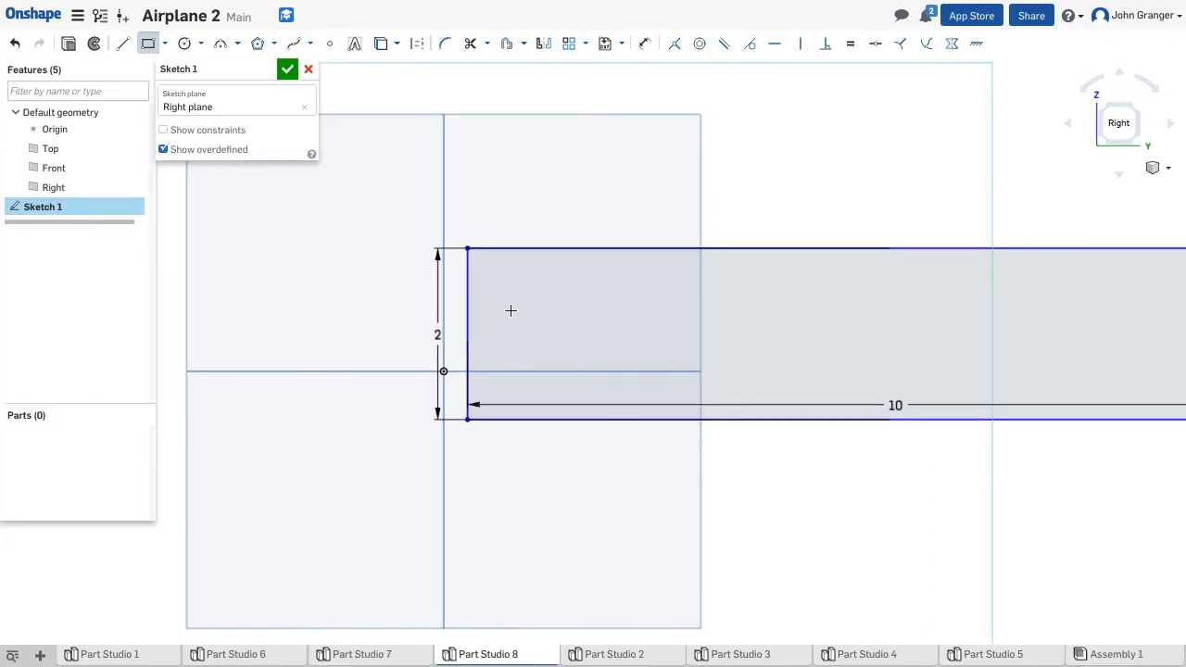
{"action": "mouse_move", "coordinate": [480, 312]}
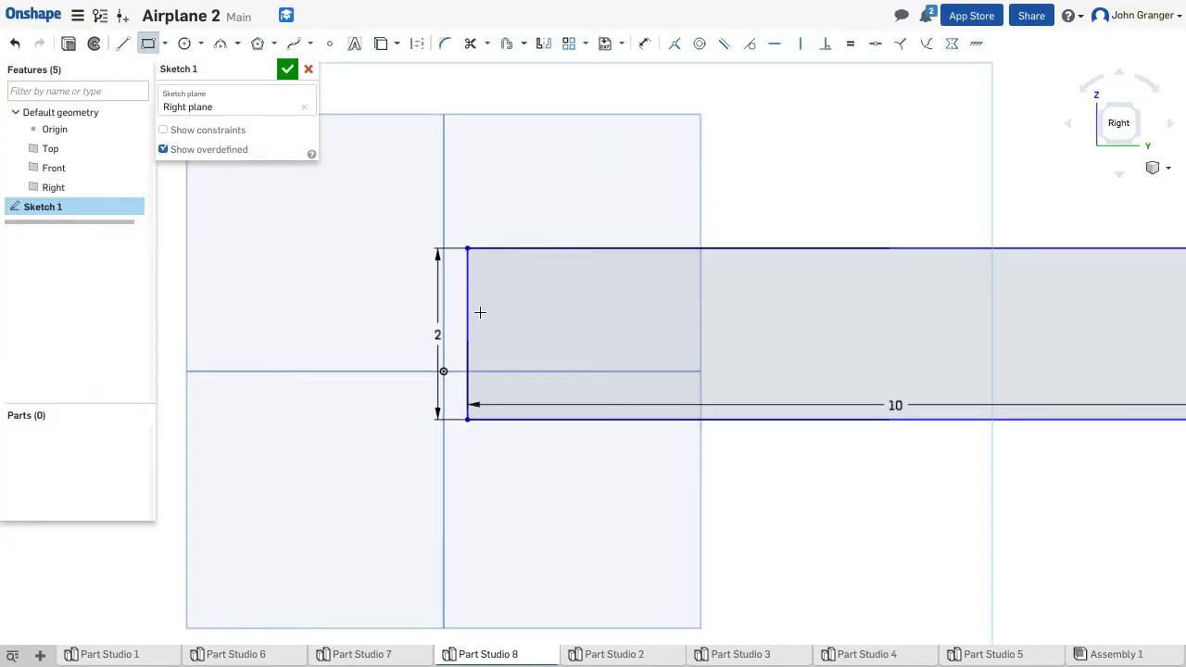
{"action": "mouse_move", "coordinate": [742, 81]}
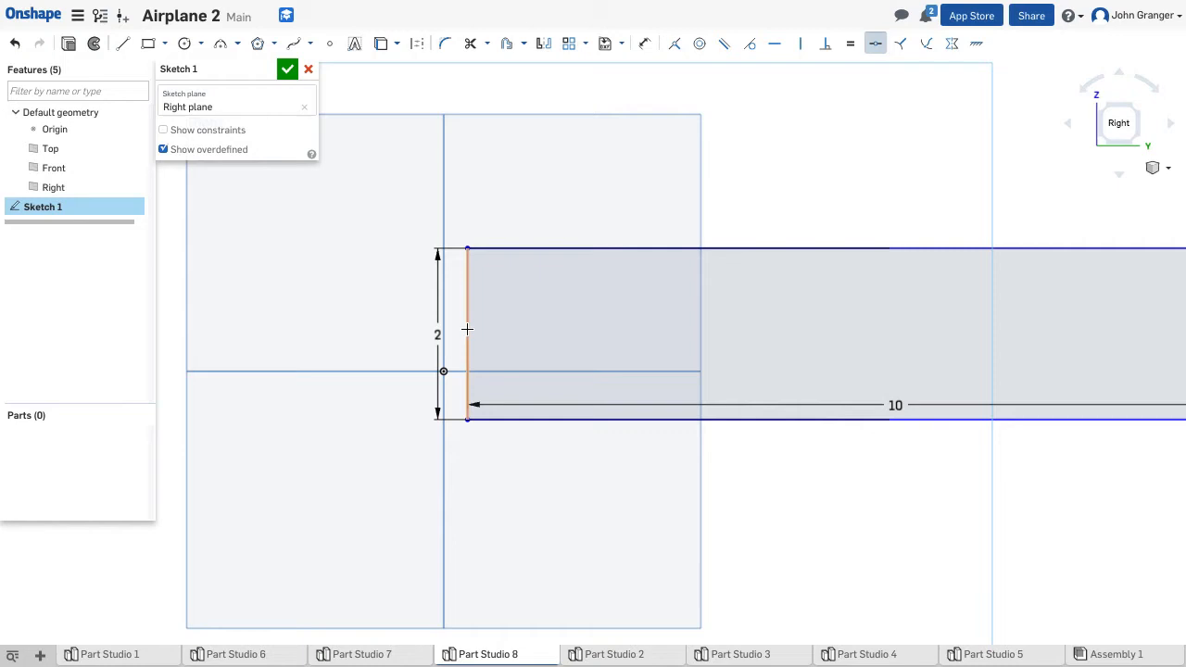
{"action": "left_click", "coordinate": [467, 334]}
{"action": "type", "text": "2"}
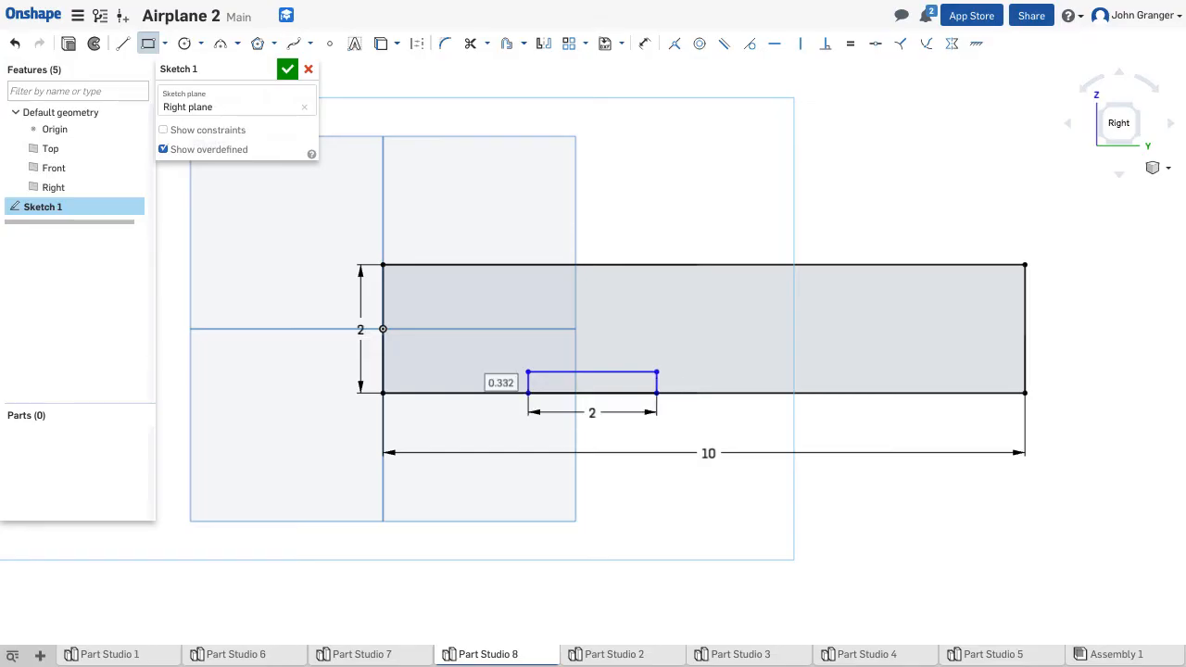
Dimension the bottom-edge notch rectangle 2 long, 0.25 deep and 2 from the left end.
{"action": "left_click", "coordinate": [500, 382]}
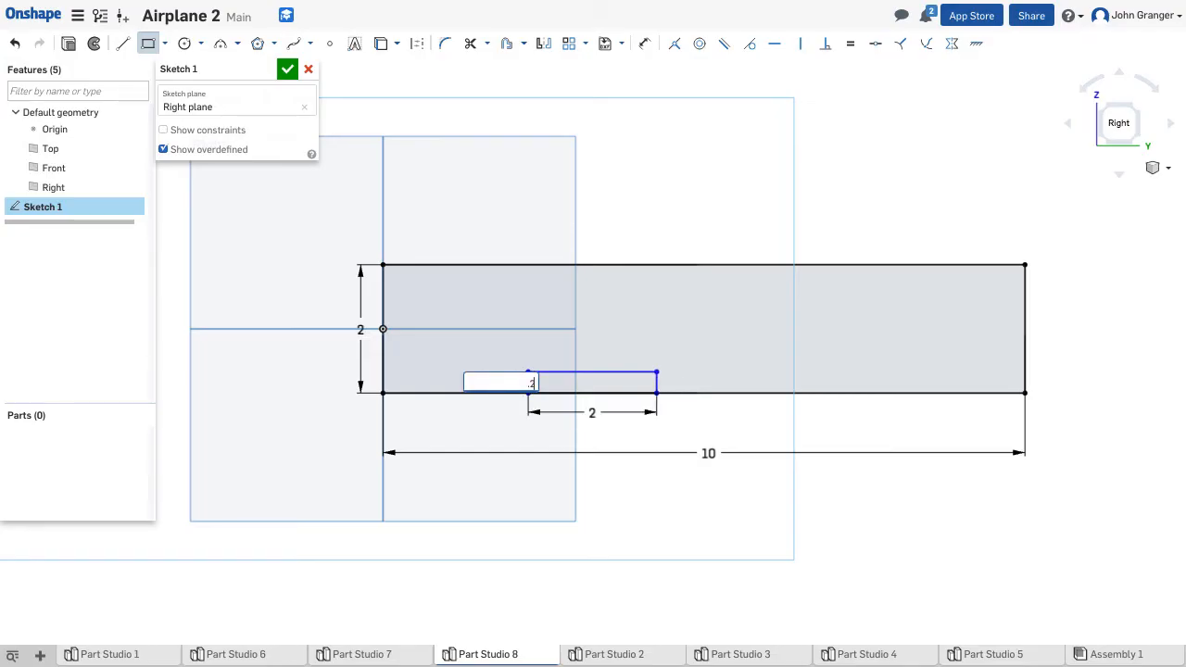
{"action": "type", "text": "0.25"}
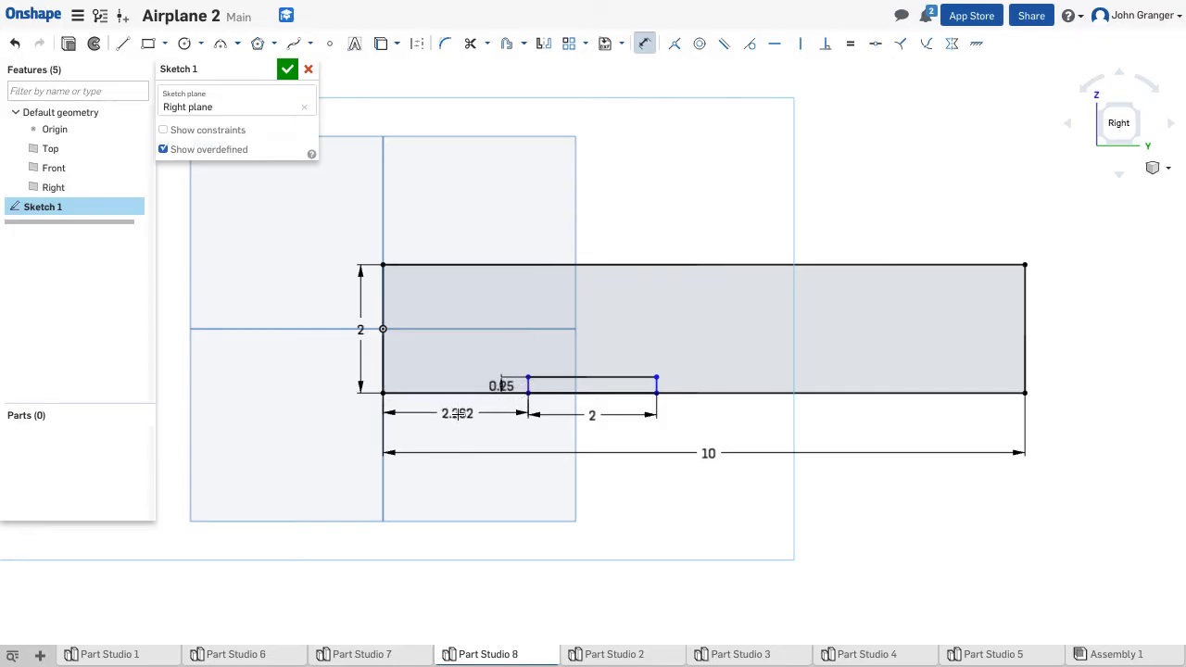
{"action": "double_click", "coordinate": [457, 413]}
{"action": "type", "text": "2"}
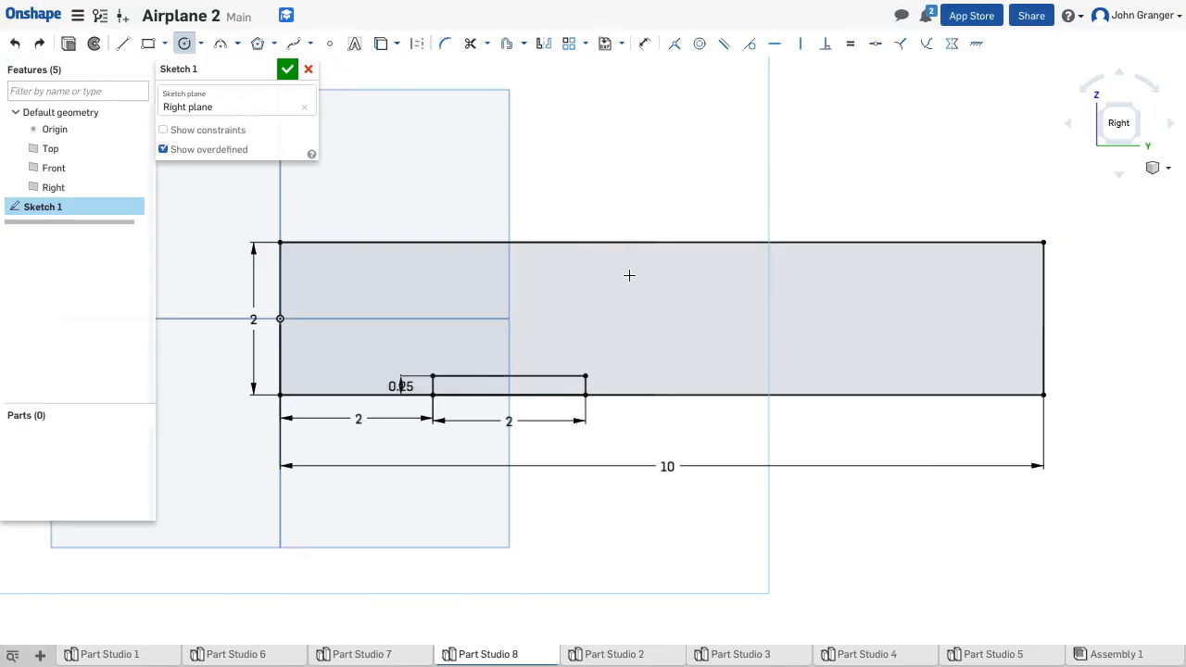
Add a Ø1 circle 4.5 from the left end and 0.125 above the top edge.
{"action": "left_click_drag", "start_coordinate": [617, 275], "coordinate": [665, 225]}
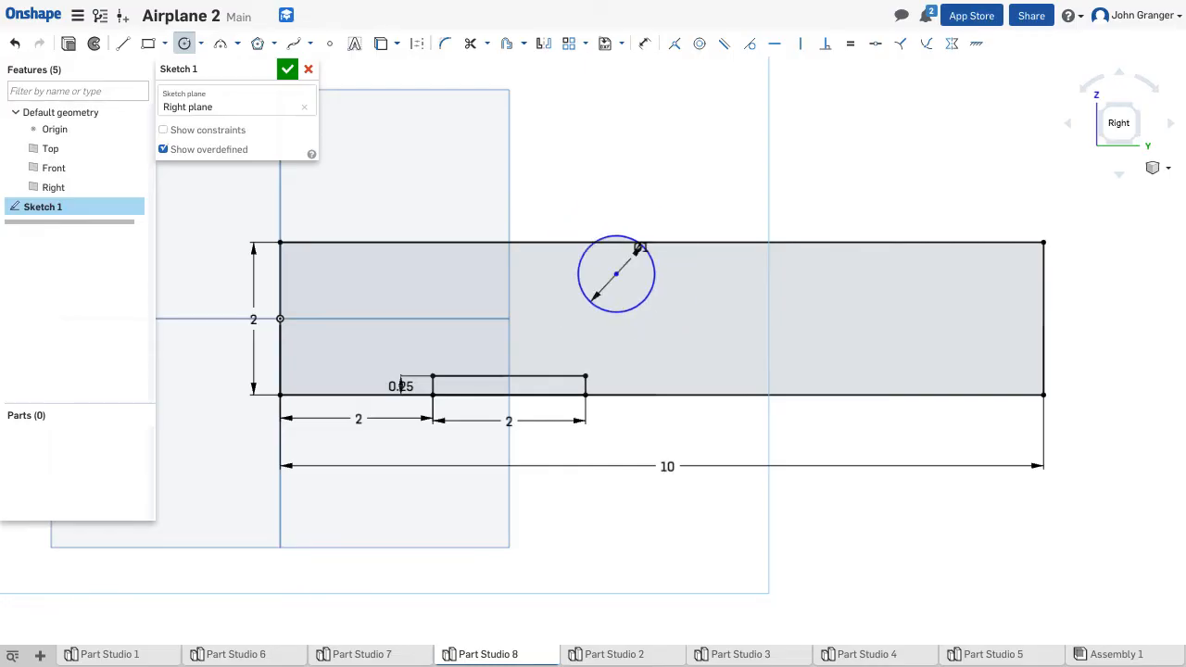
{"action": "mouse_move", "coordinate": [644, 44]}
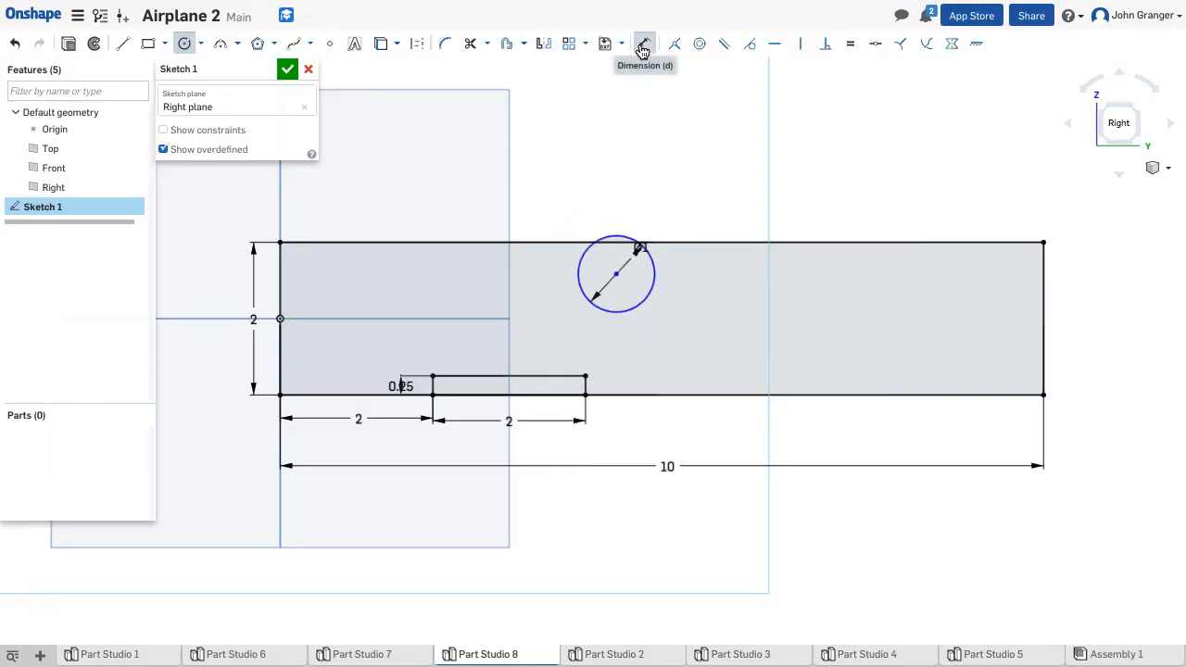
{"action": "left_click", "coordinate": [644, 43]}
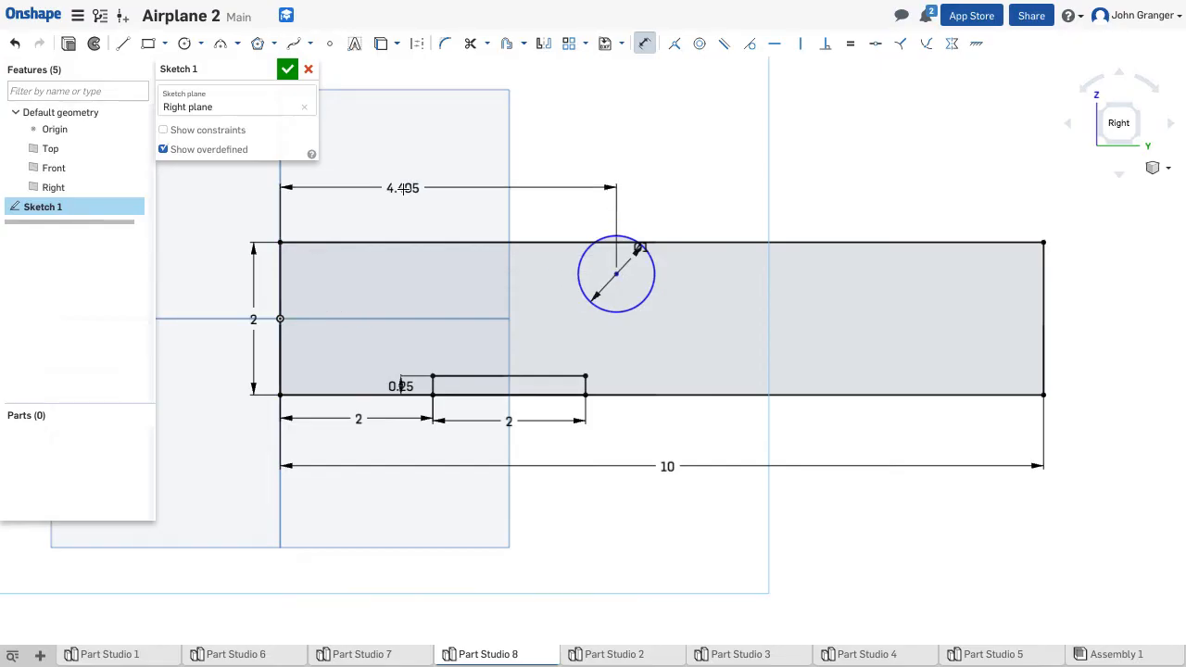
{"action": "double_click", "coordinate": [403, 187]}
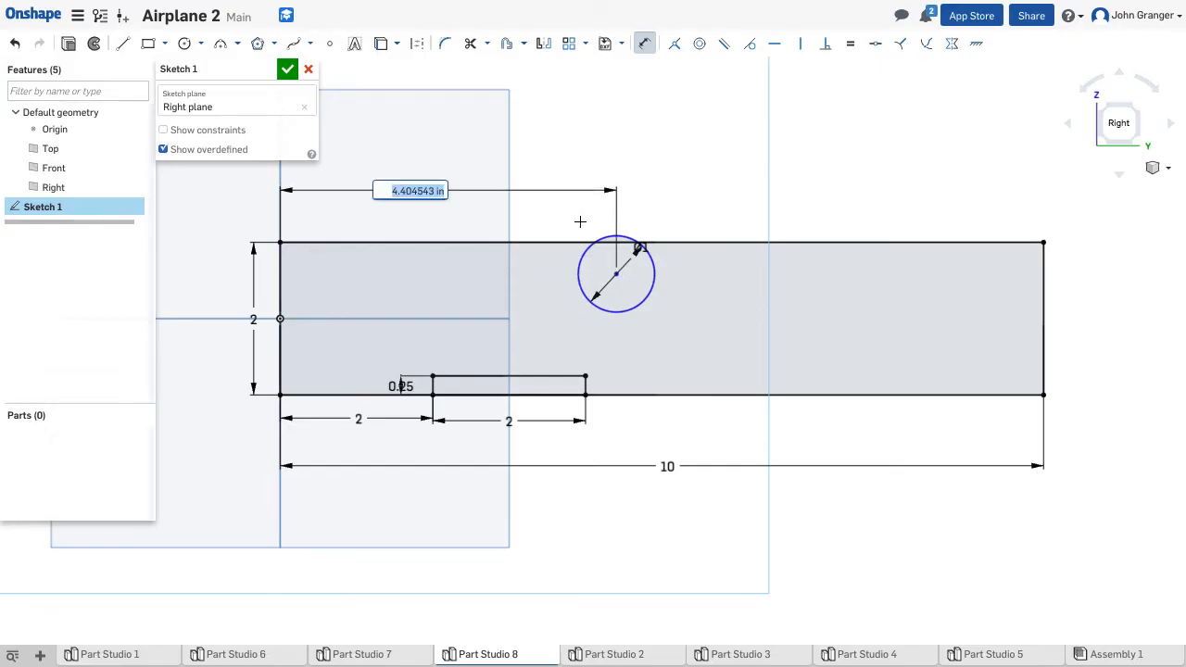
{"action": "type", "text": "4.9"}
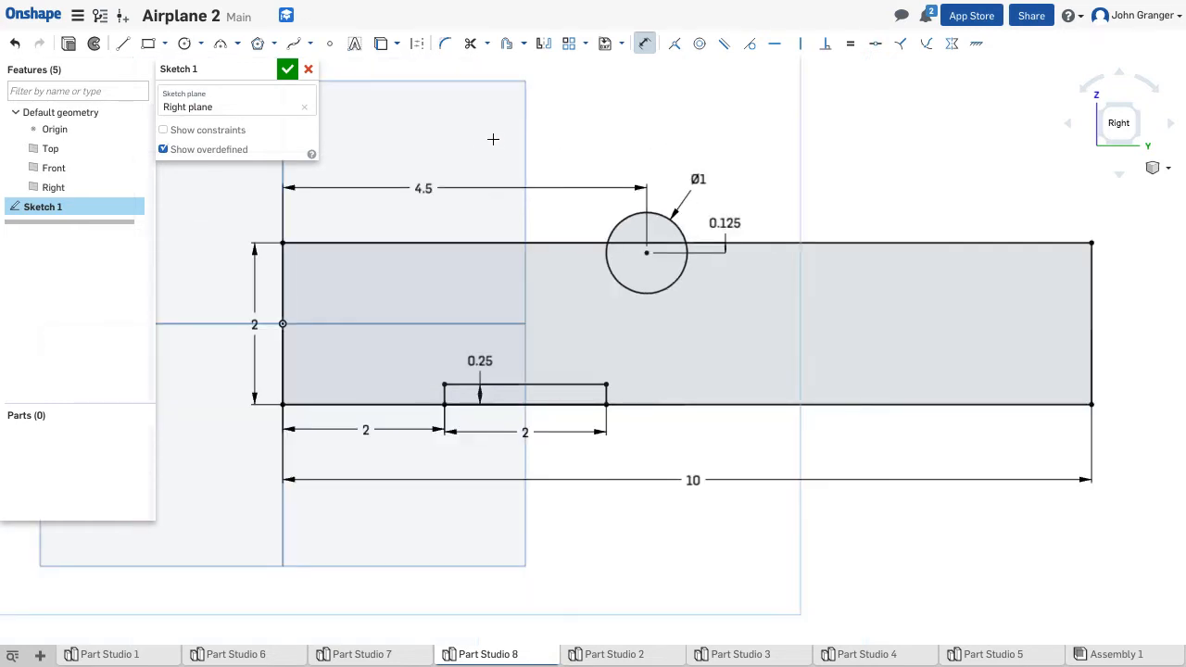
{"action": "mouse_move", "coordinate": [123, 43]}
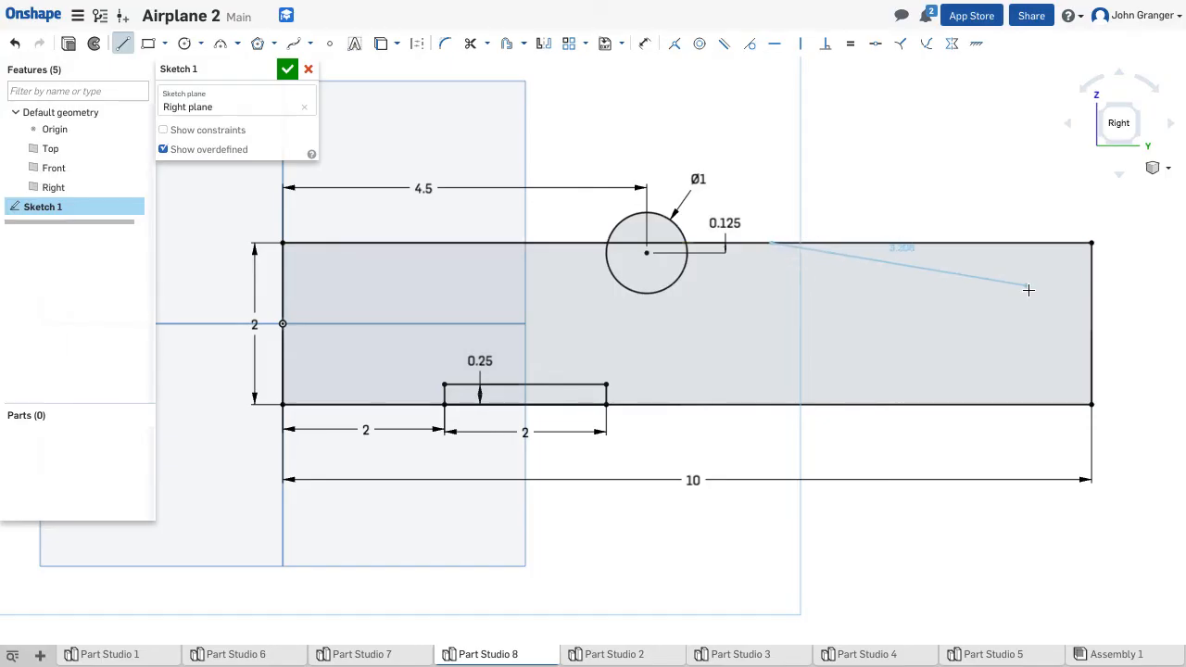
Draw the upper tail taper at 10° starting 4 from the right end, then begin the lower taper line.
{"action": "left_click_drag", "start_coordinate": [1028, 290], "coordinate": [1091, 300]}
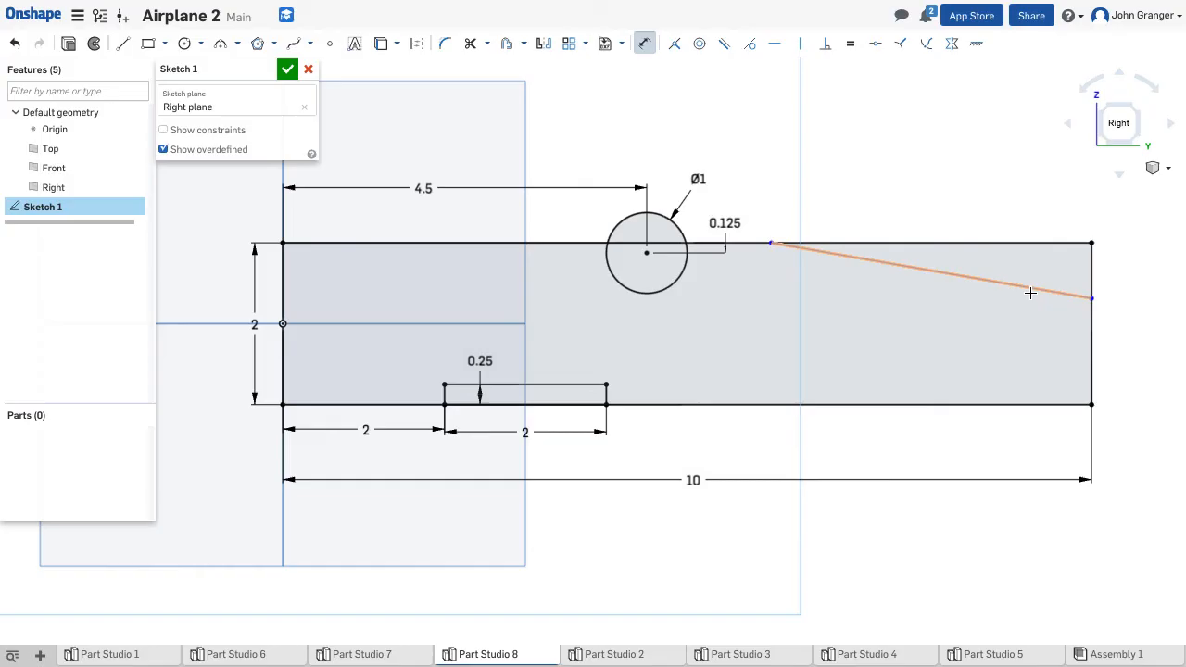
{"action": "left_click", "coordinate": [1092, 300]}
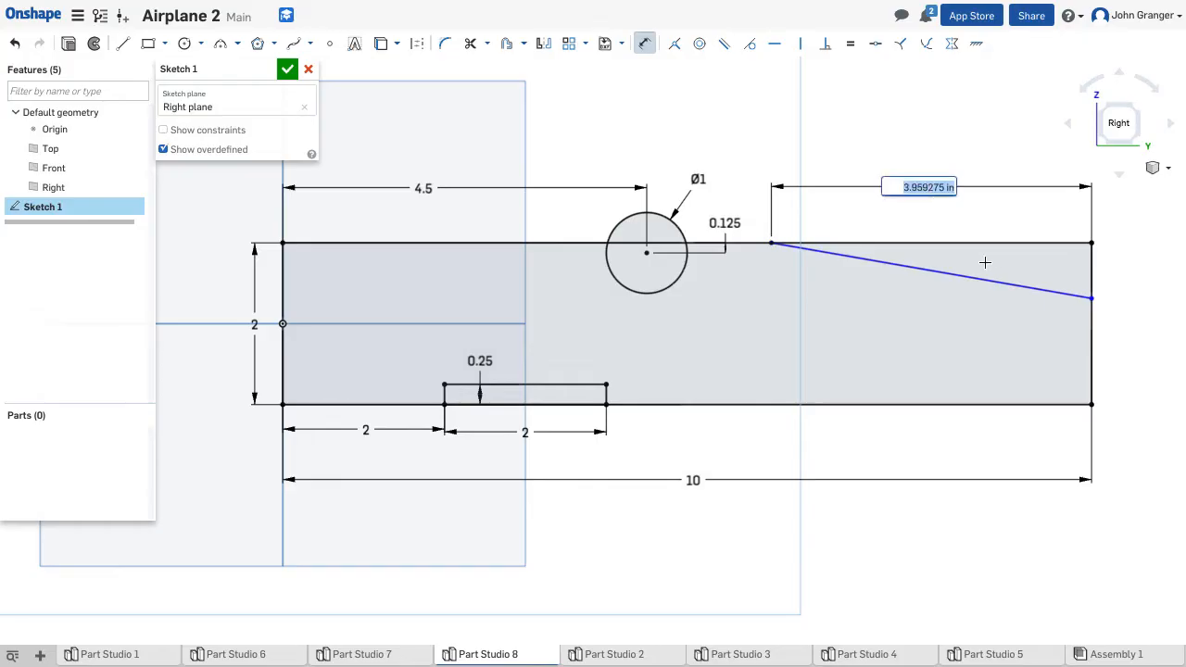
{"action": "type", "text": "4"}
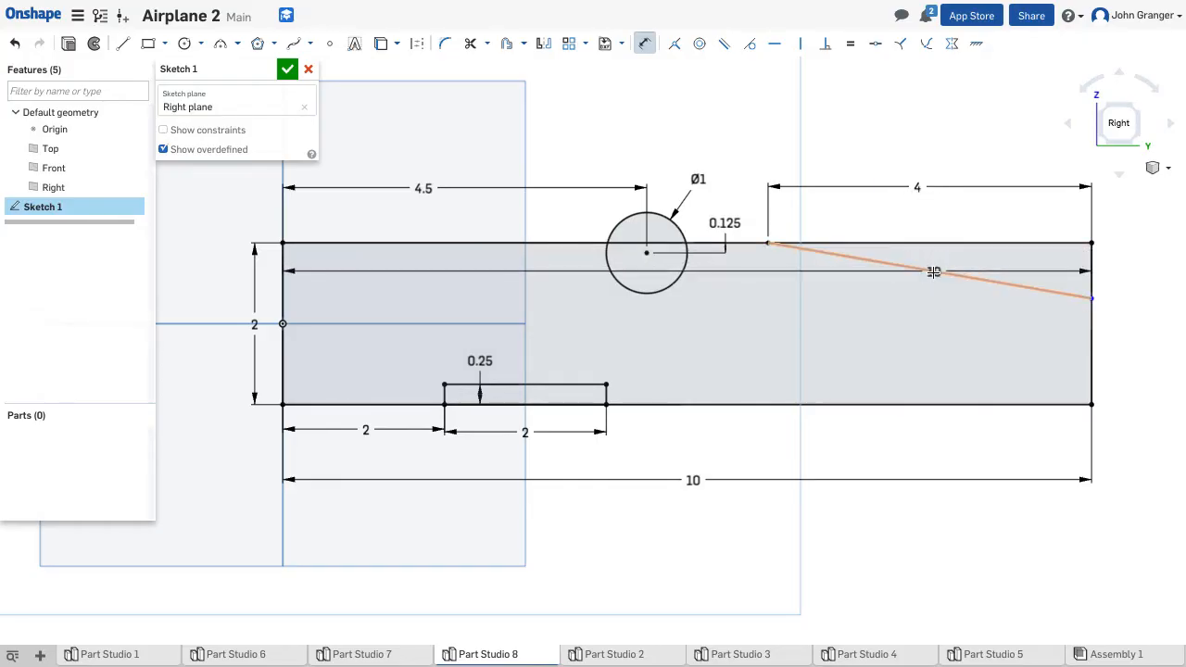
{"action": "left_click", "coordinate": [926, 282]}
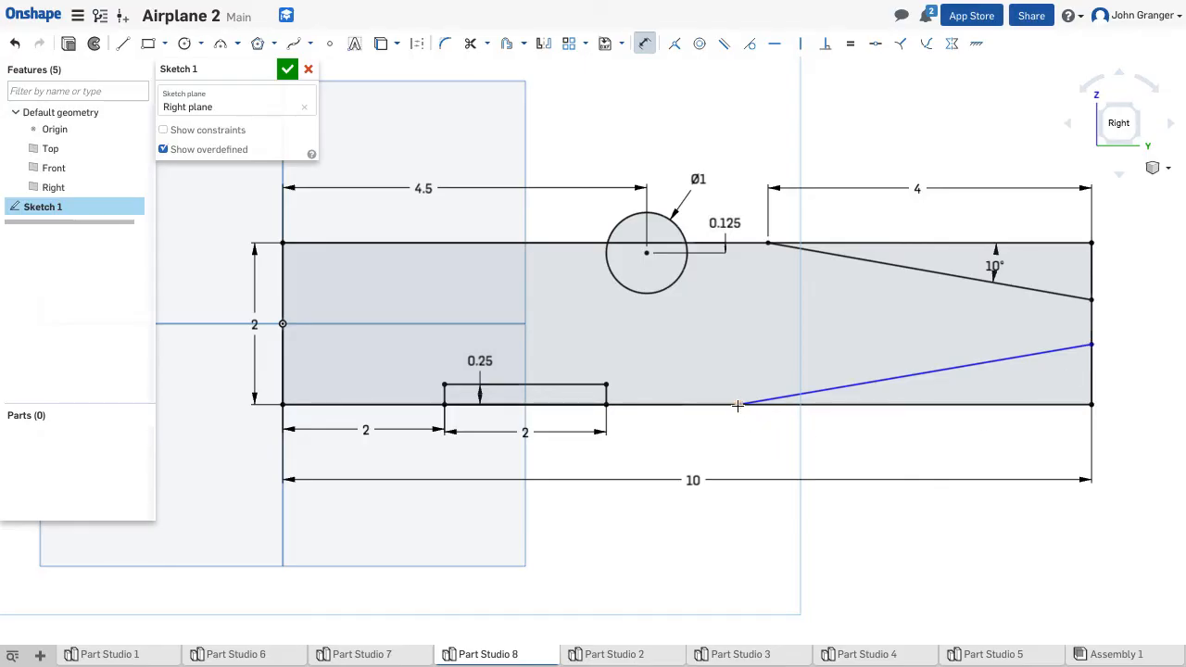
{"action": "left_click", "coordinate": [737, 405]}
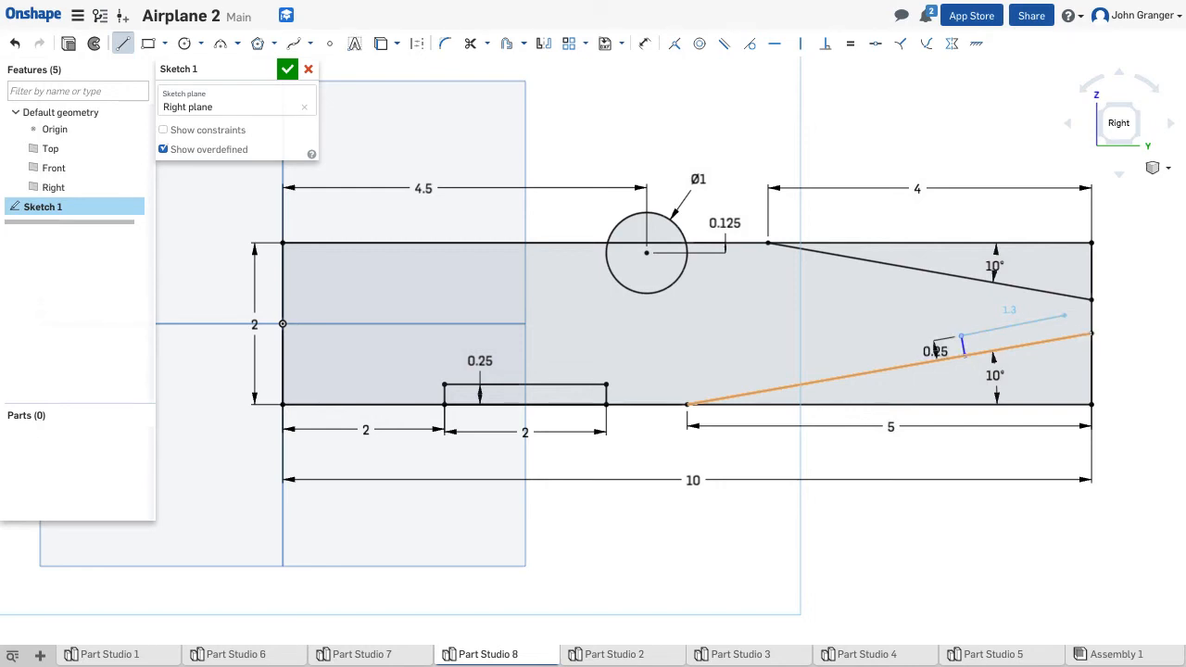
Add the 2-long step line 0.25 above the lower taper and finish Sketch 1.
{"action": "left_click_drag", "start_coordinate": [1063, 316], "coordinate": [1091, 301]}
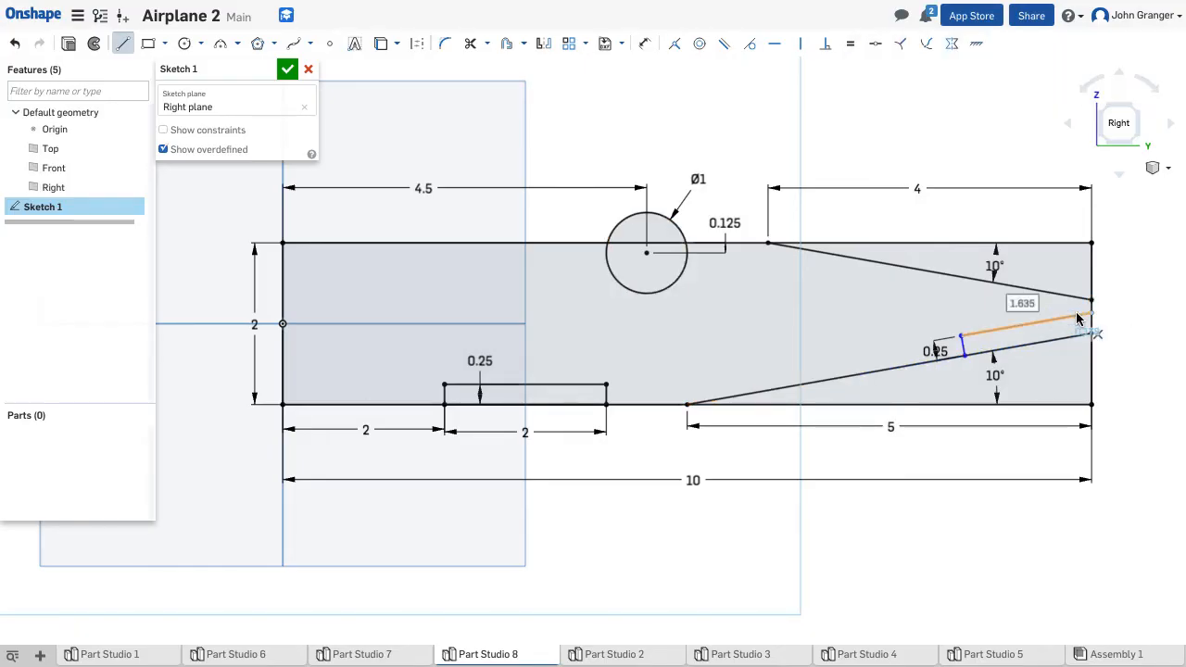
{"action": "type", "text": "2"}
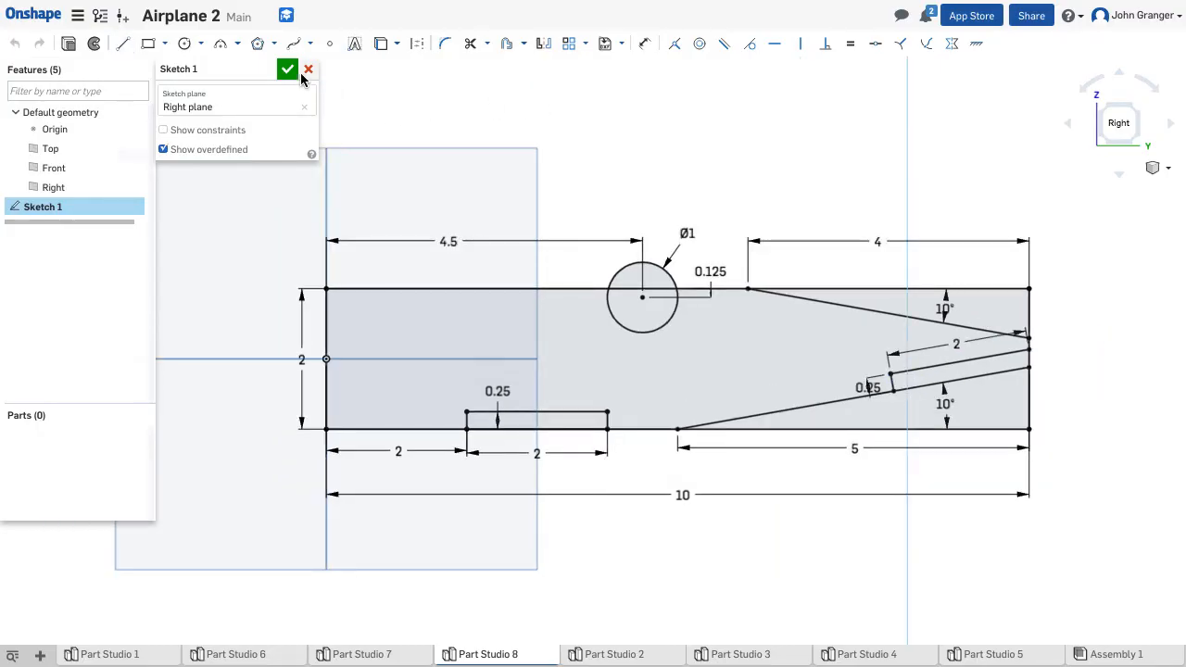
{"action": "left_click", "coordinate": [288, 69]}
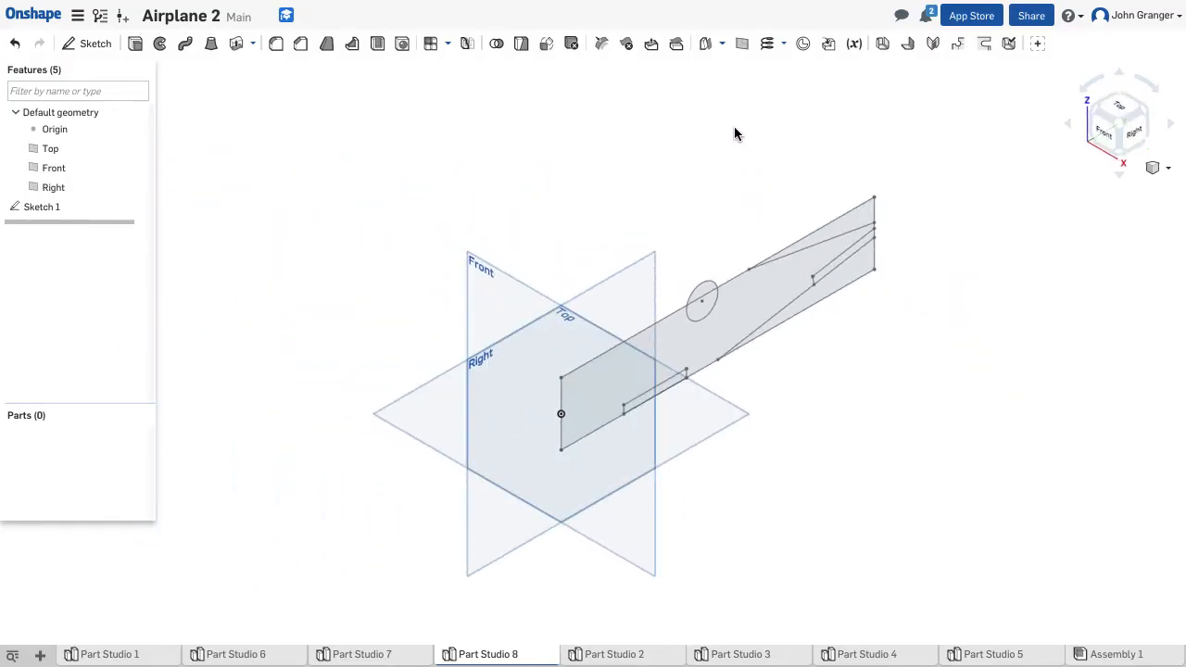
{"action": "mouse_move", "coordinate": [350, 175]}
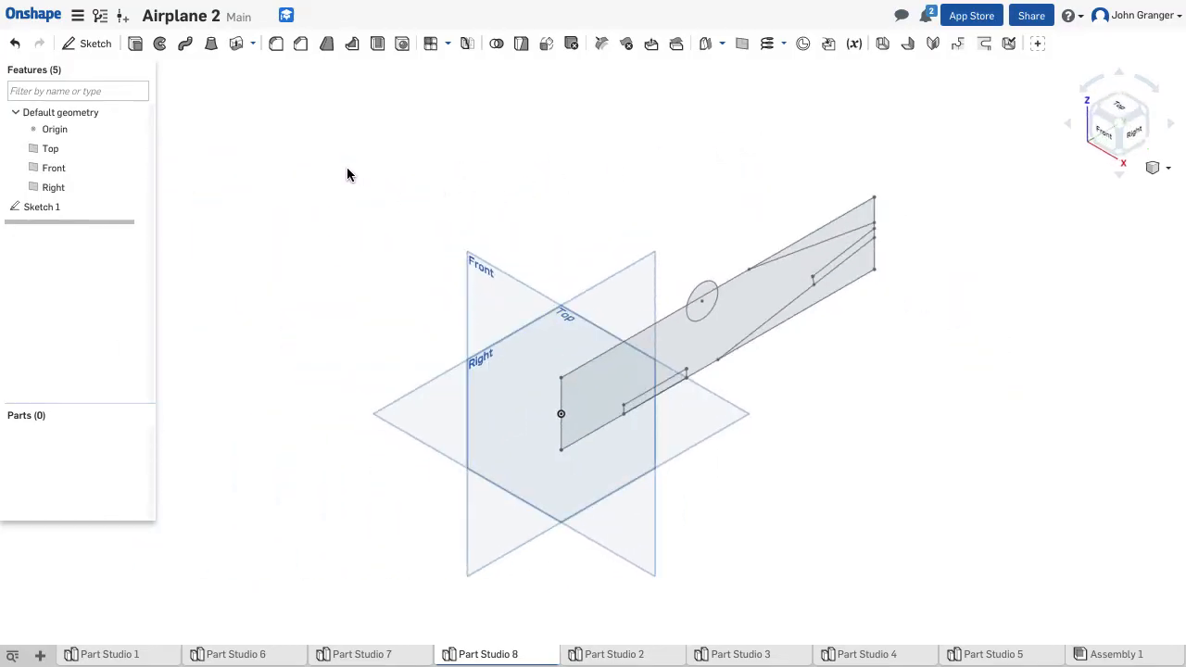
Extrude Sketch 1 symmetrically to a depth of 1.25 in.
{"action": "left_click", "coordinate": [275, 43]}
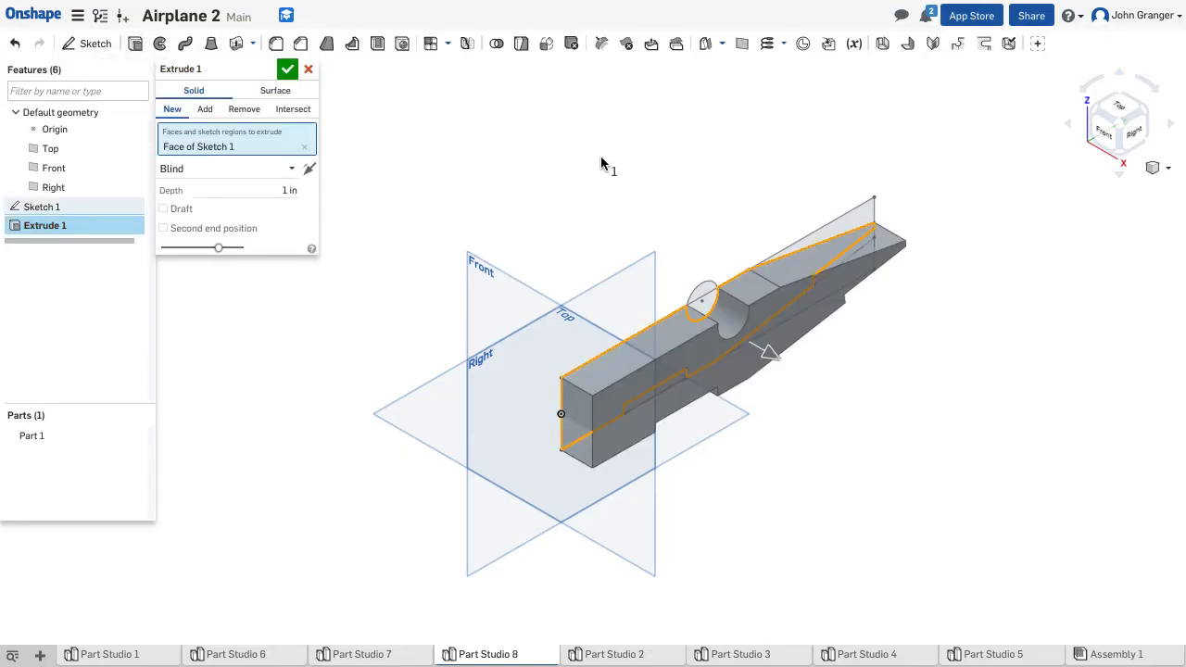
{"action": "left_click", "coordinate": [227, 168]}
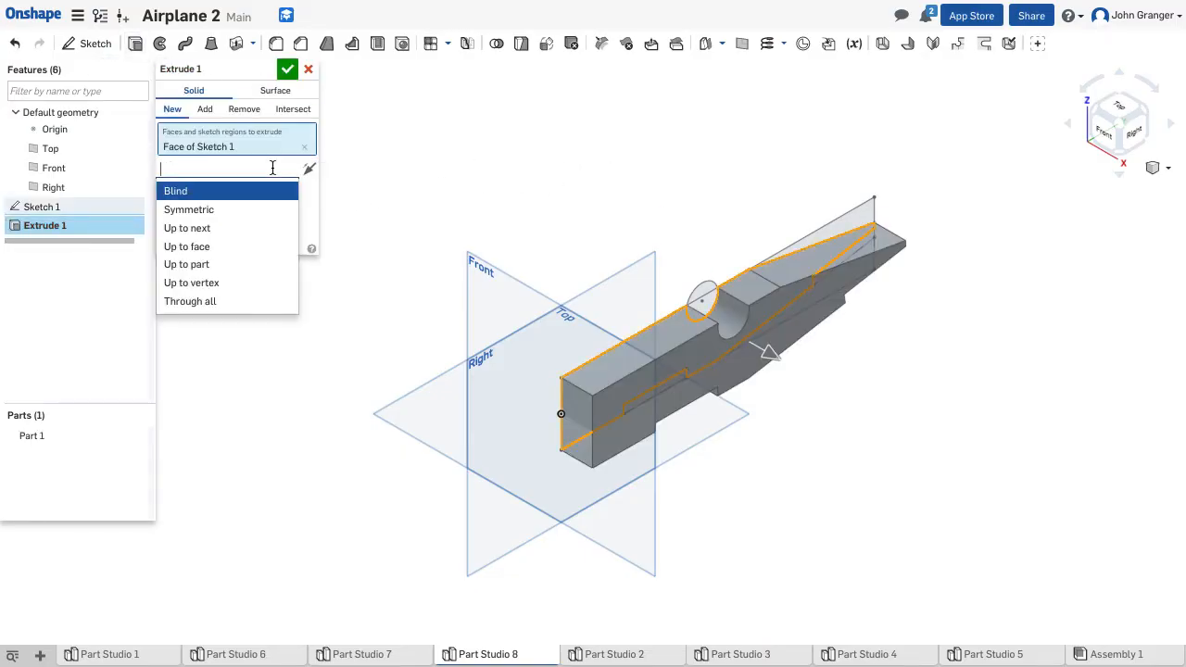
{"action": "left_click", "coordinate": [188, 209]}
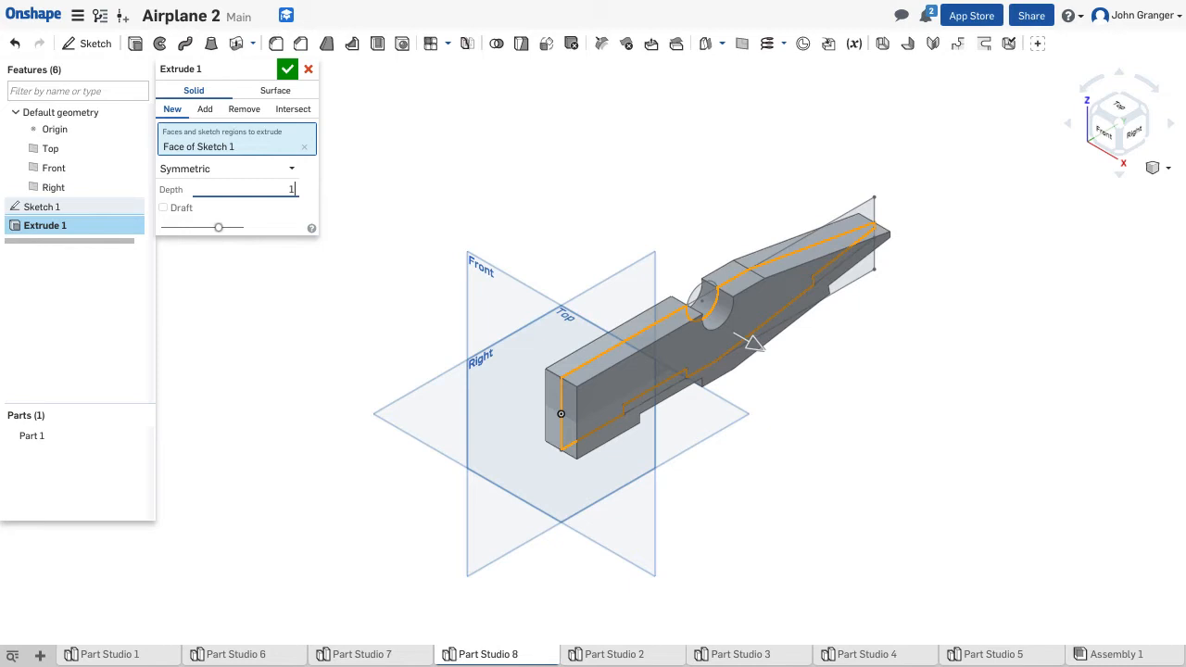
{"action": "type", "text": "1.25 in"}
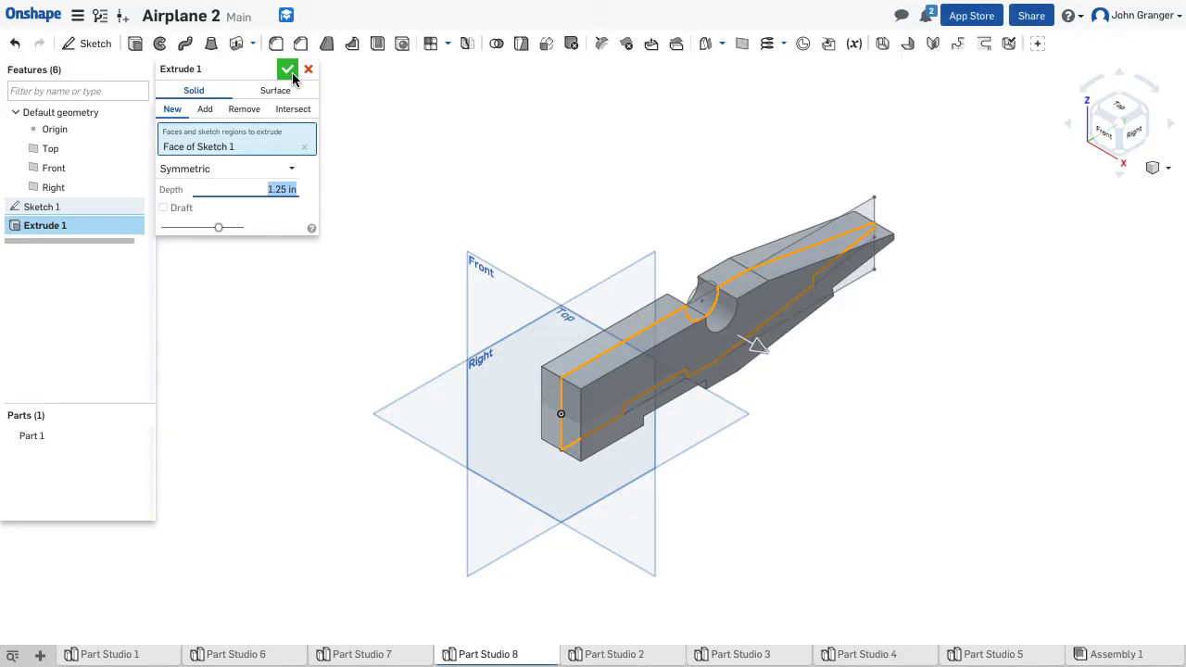
{"action": "left_click", "coordinate": [289, 69]}
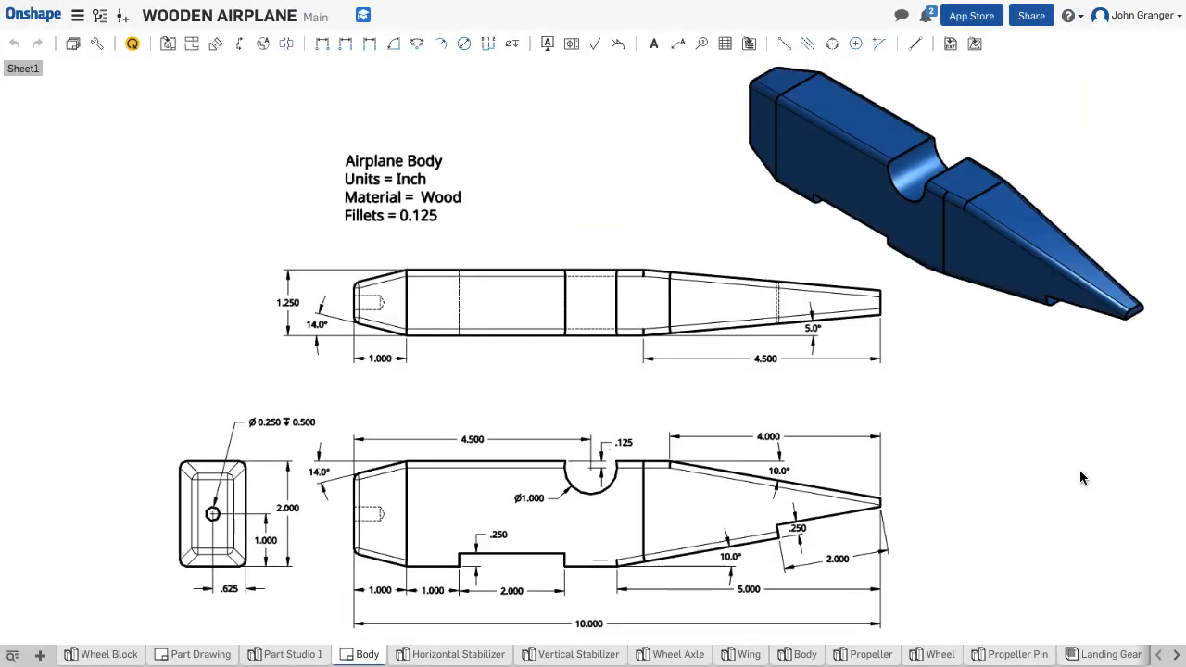
{"action": "mouse_move", "coordinate": [1075, 471]}
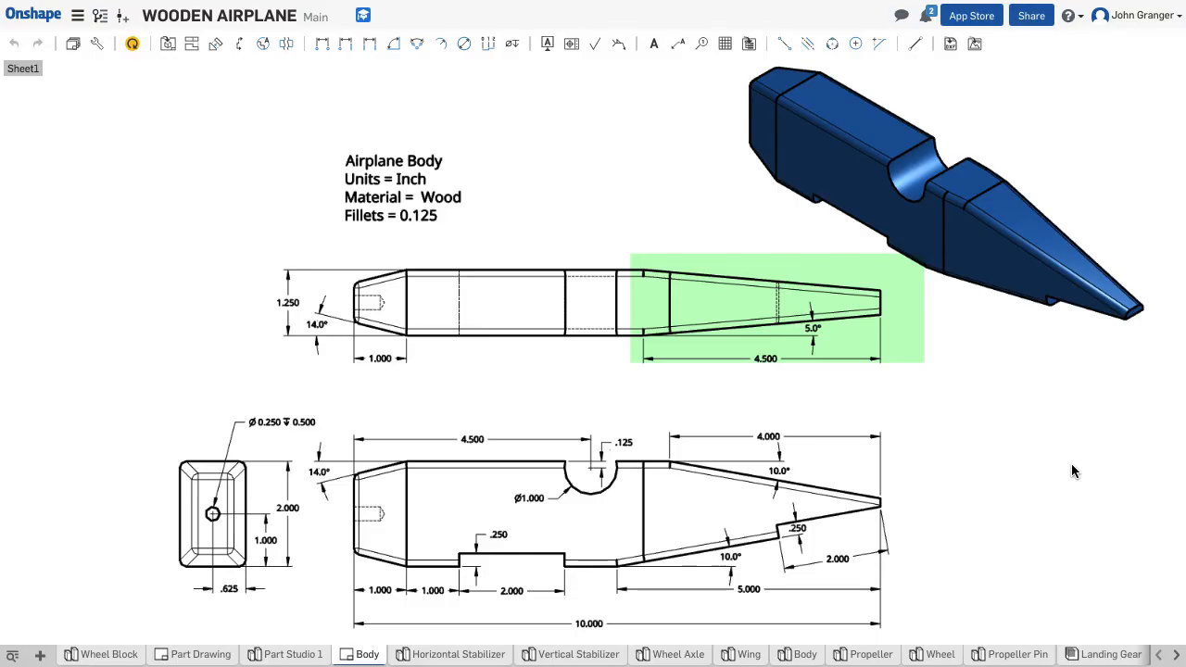
Return to the Airplane 2 part studio with the extruded body.
{"action": "left_click", "coordinate": [489, 654]}
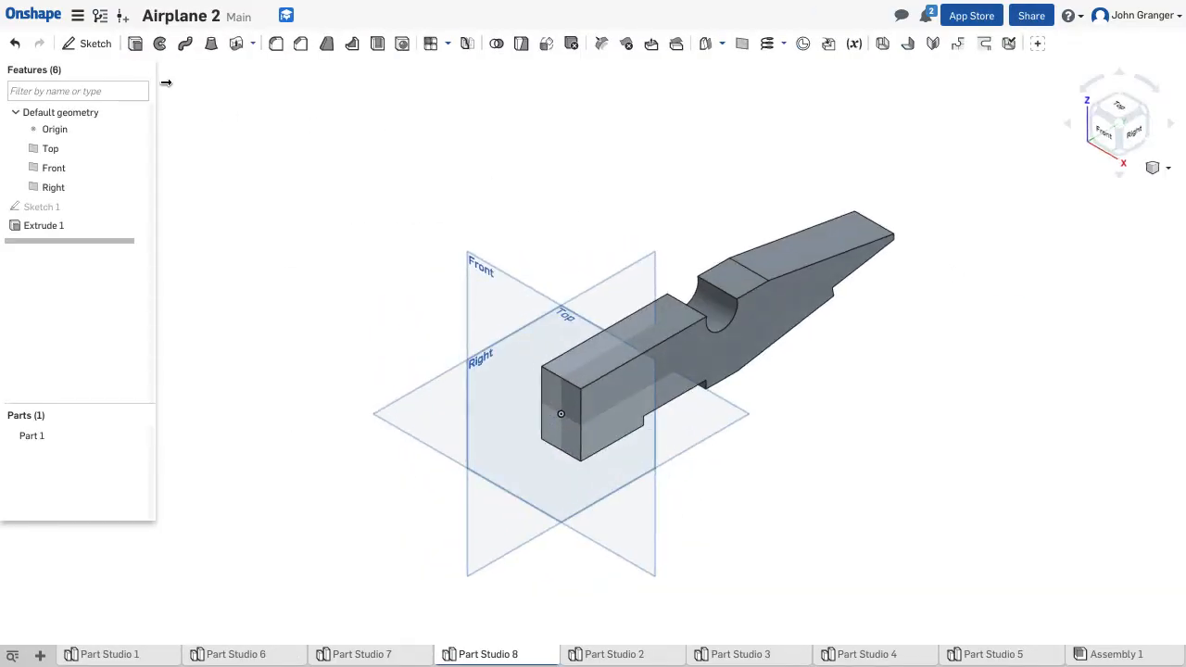
Start Sketch 2 on the body's top face and view it normal to the sketch plane.
{"action": "left_click", "coordinate": [87, 44]}
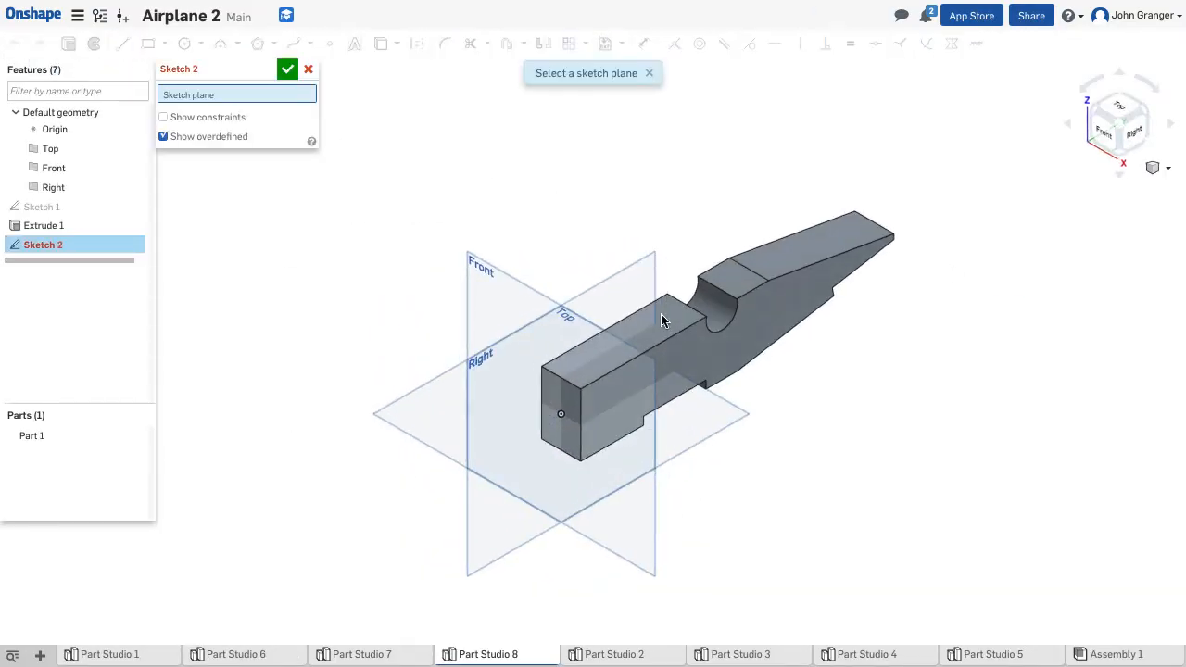
{"action": "left_click", "coordinate": [663, 319]}
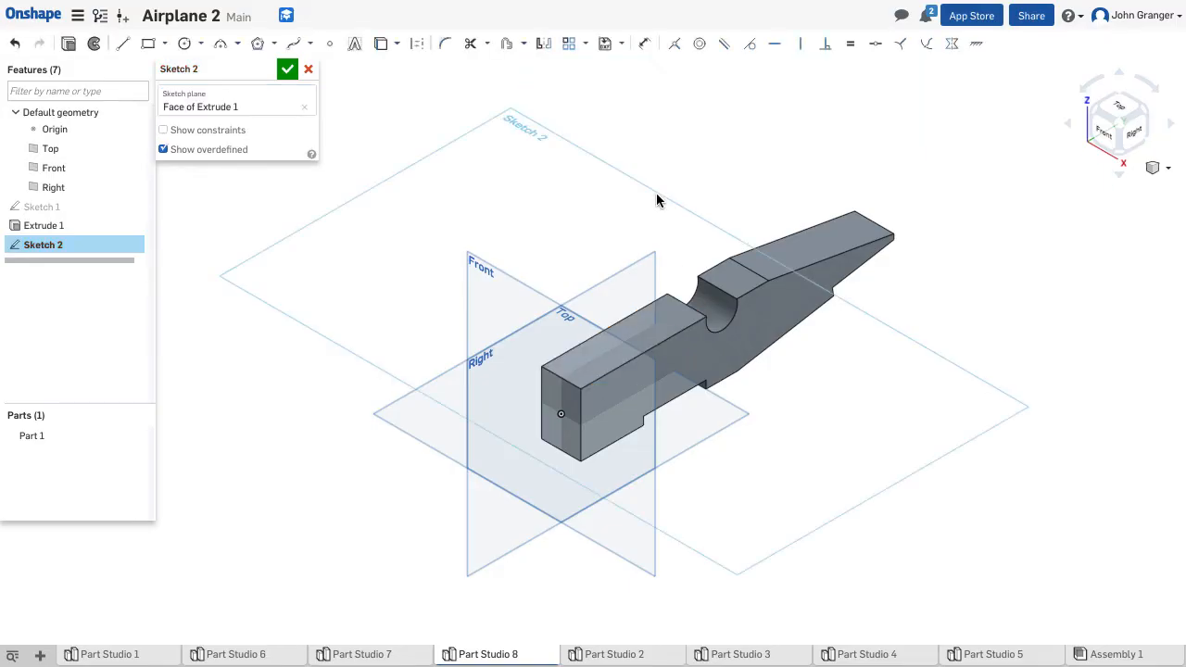
{"action": "mouse_move", "coordinate": [543, 165]}
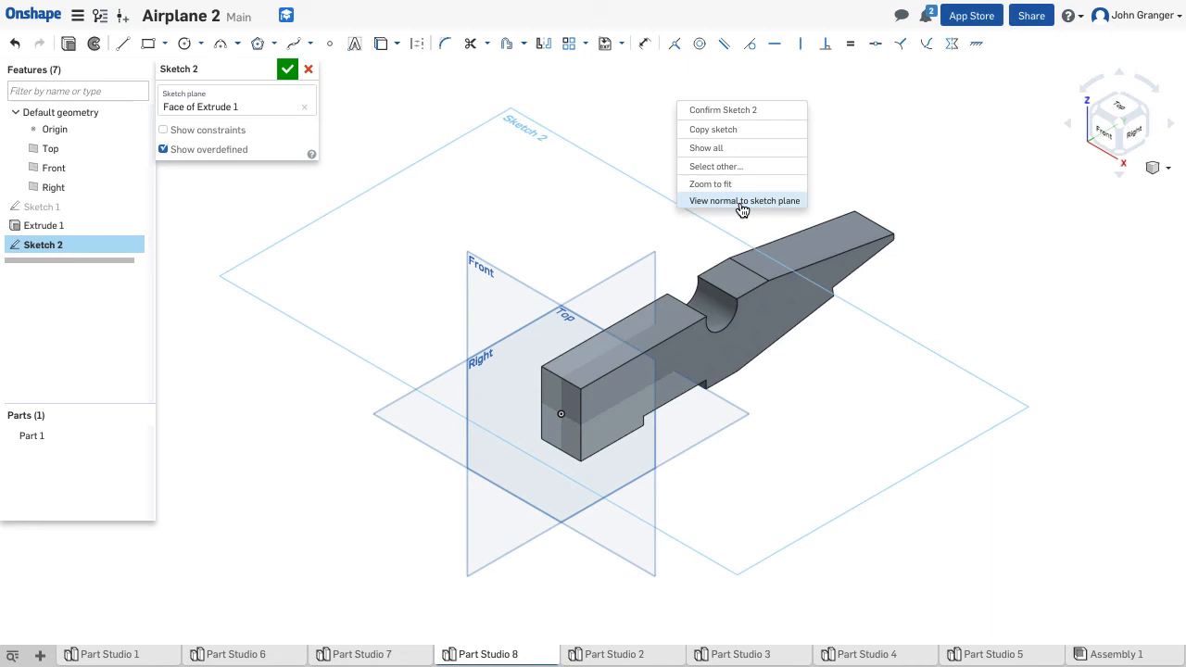
{"action": "left_click", "coordinate": [744, 201]}
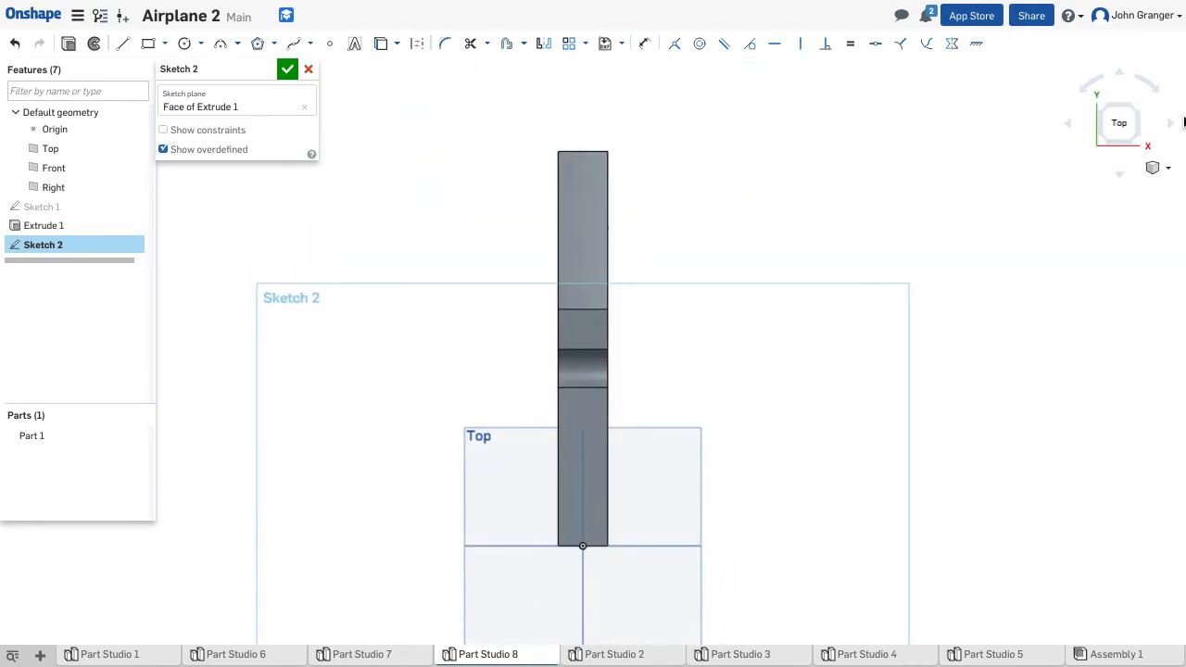
{"action": "mouse_move", "coordinate": [1156, 97]}
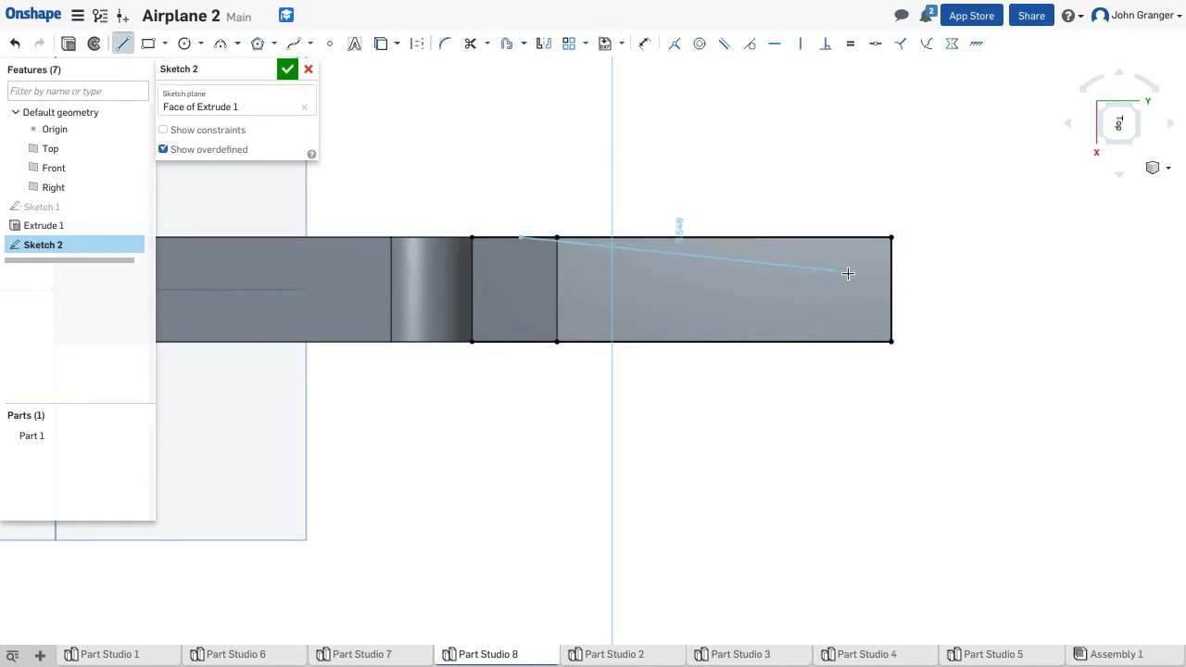
Draw a 4.5 in, 5° taper line on the tail, mirror it about the centreline and finish Sketch 2.
{"action": "left_click_drag", "start_coordinate": [848, 274], "coordinate": [892, 266]}
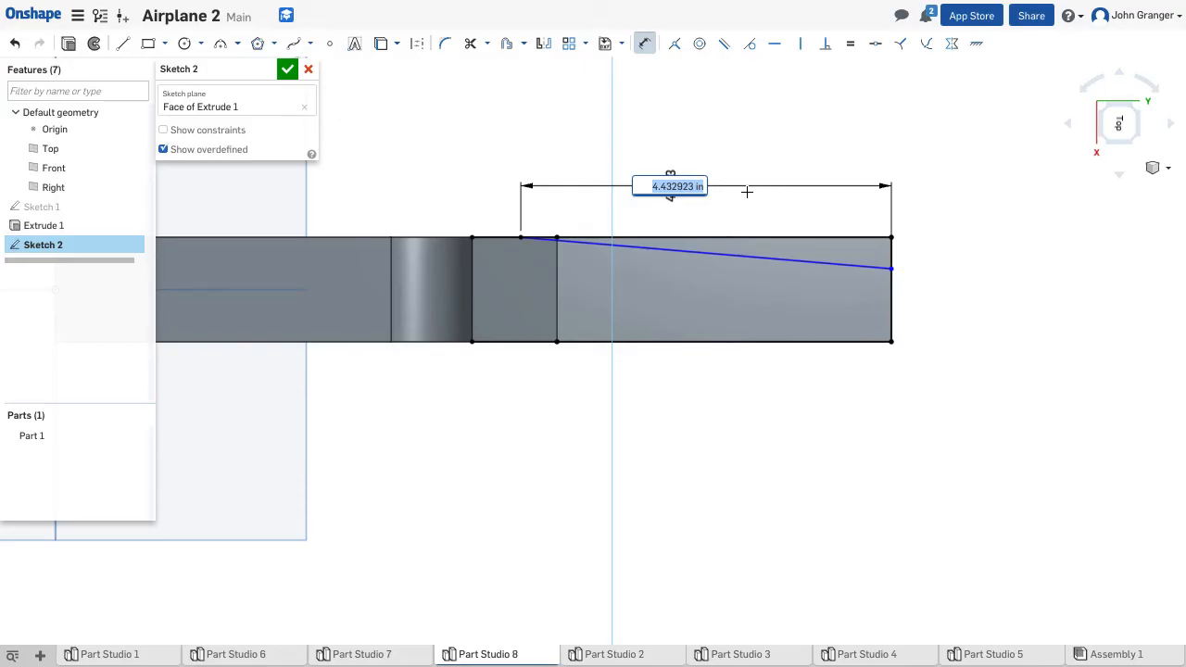
{"action": "type", "text": "4.5"}
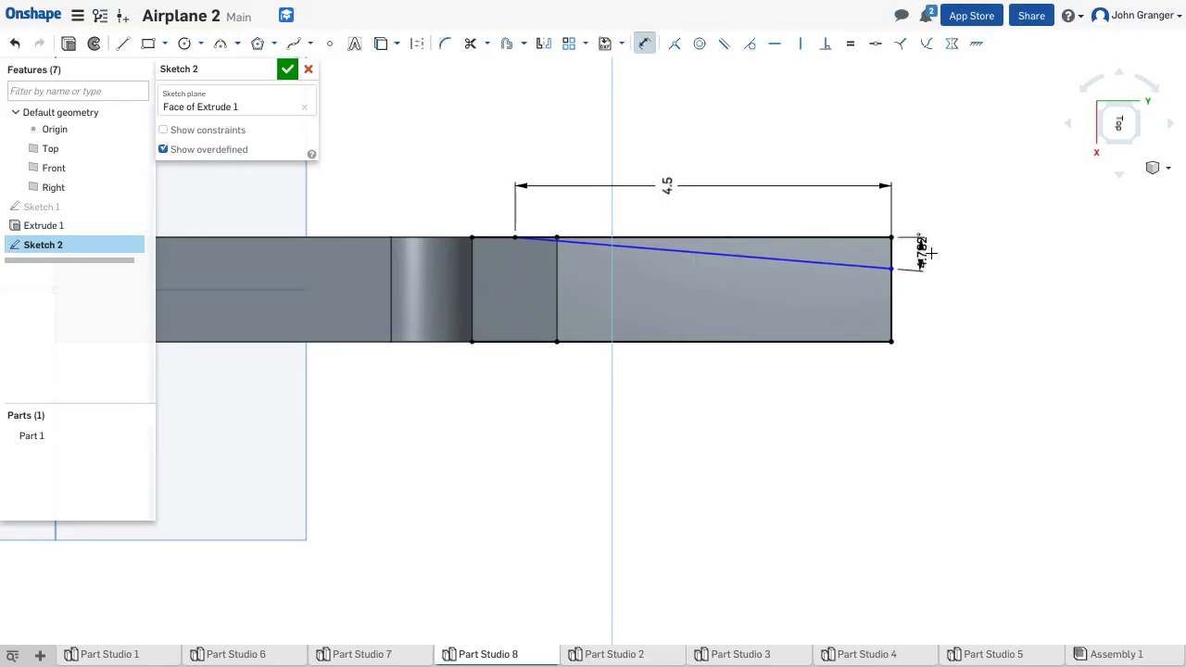
{"action": "left_click", "coordinate": [918, 250]}
{"action": "type", "text": ".5"}
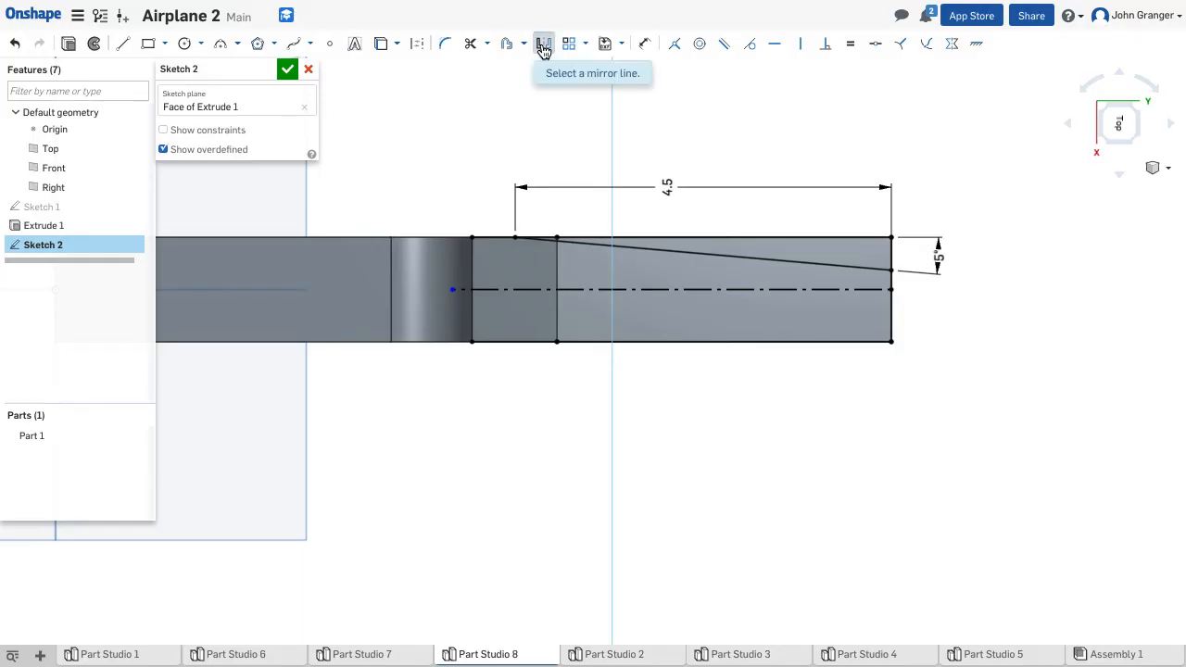
{"action": "left_click", "coordinate": [656, 289]}
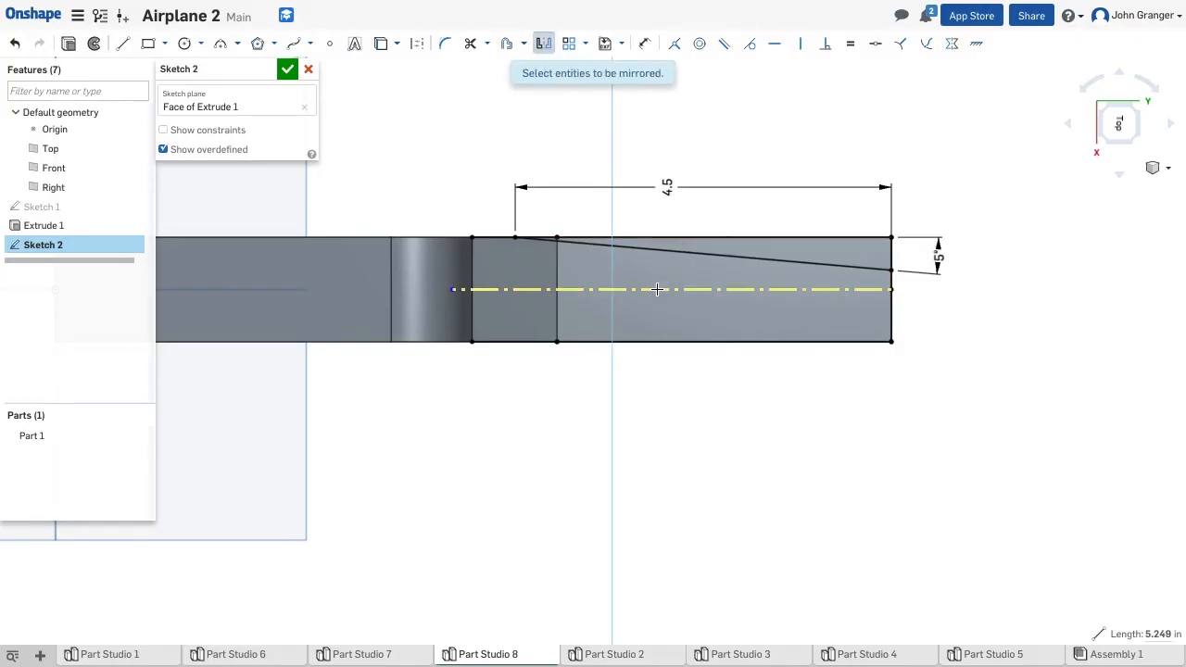
{"action": "mouse_move", "coordinate": [789, 258]}
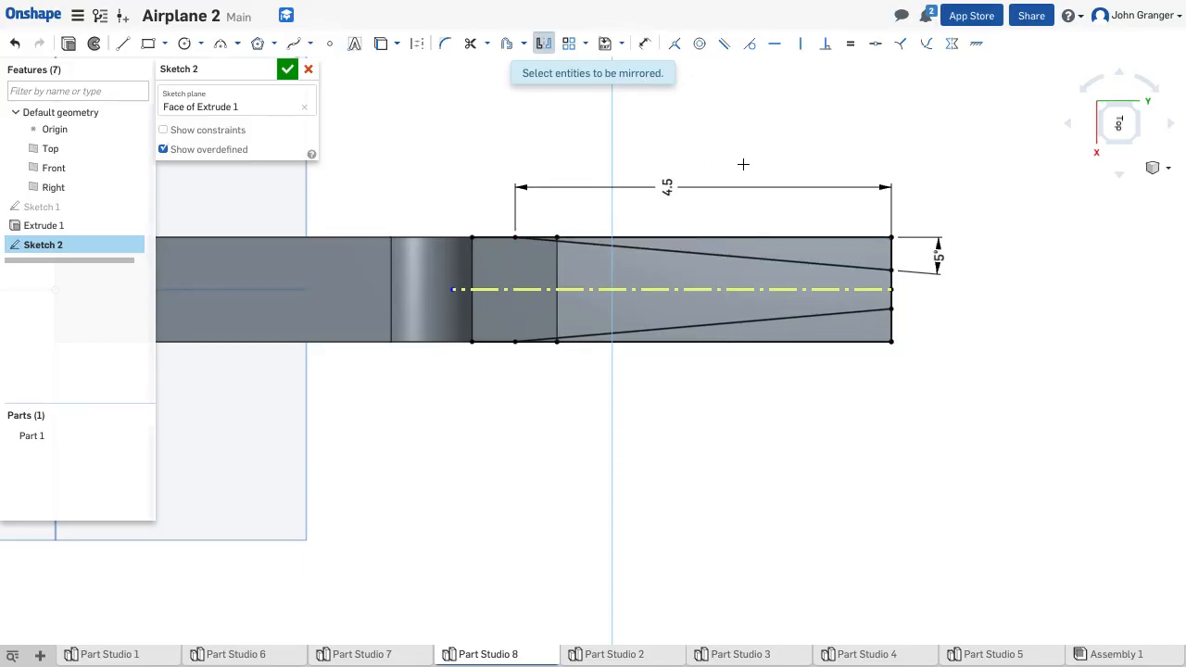
{"action": "mouse_move", "coordinate": [725, 147]}
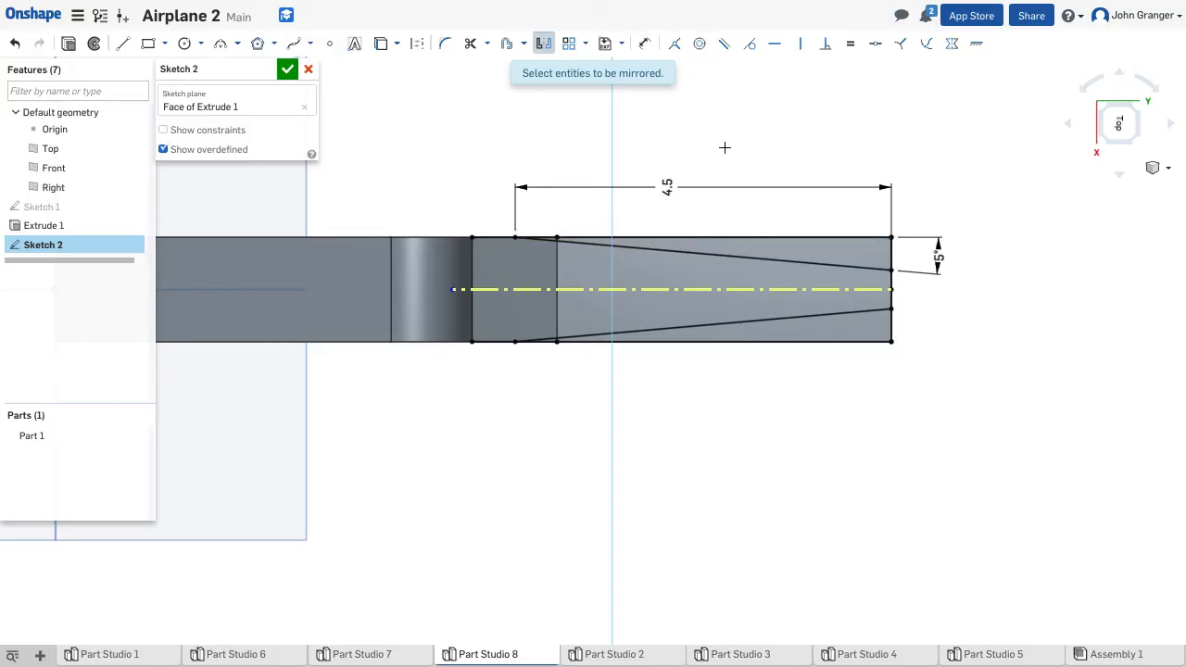
{"action": "right_click", "coordinate": [725, 122]}
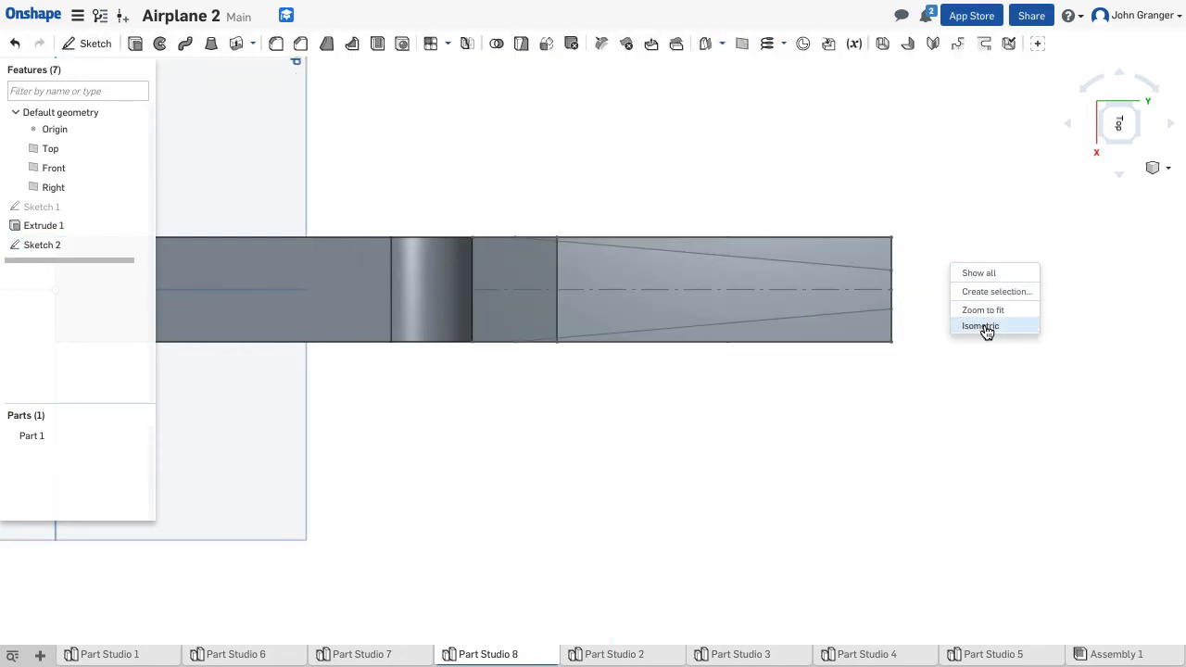
Cut both Sketch 2 side slivers through all with Extrude 2 Remove, tapering the tail.
{"action": "left_click", "coordinate": [980, 325]}
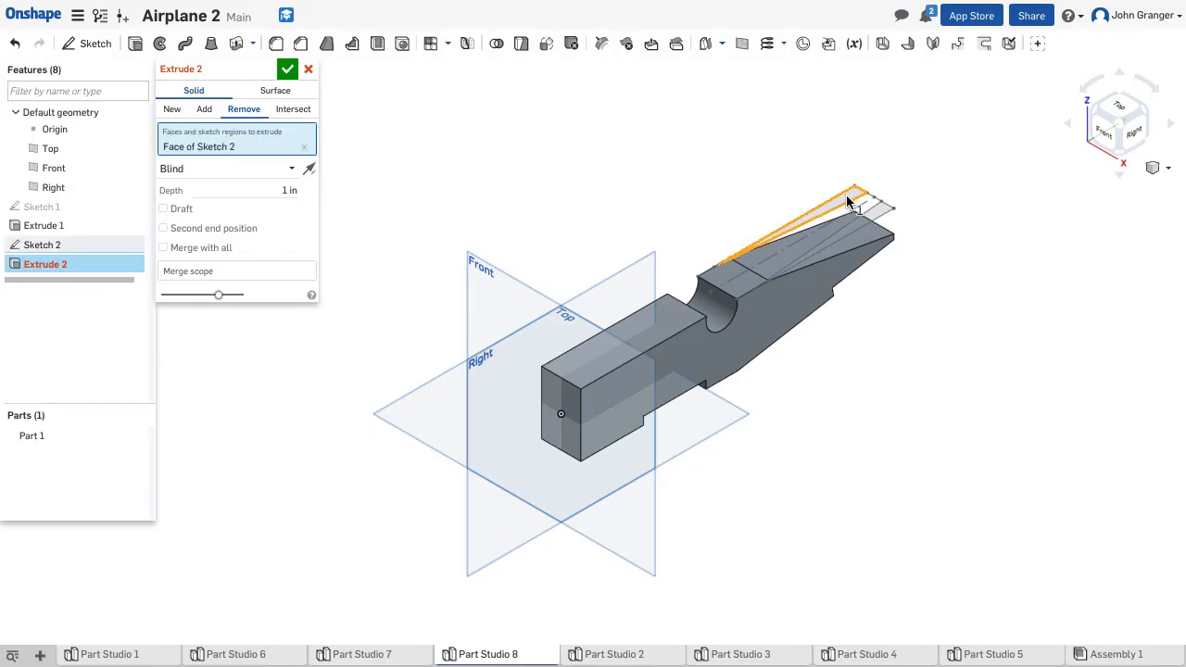
{"action": "left_click", "coordinate": [852, 202]}
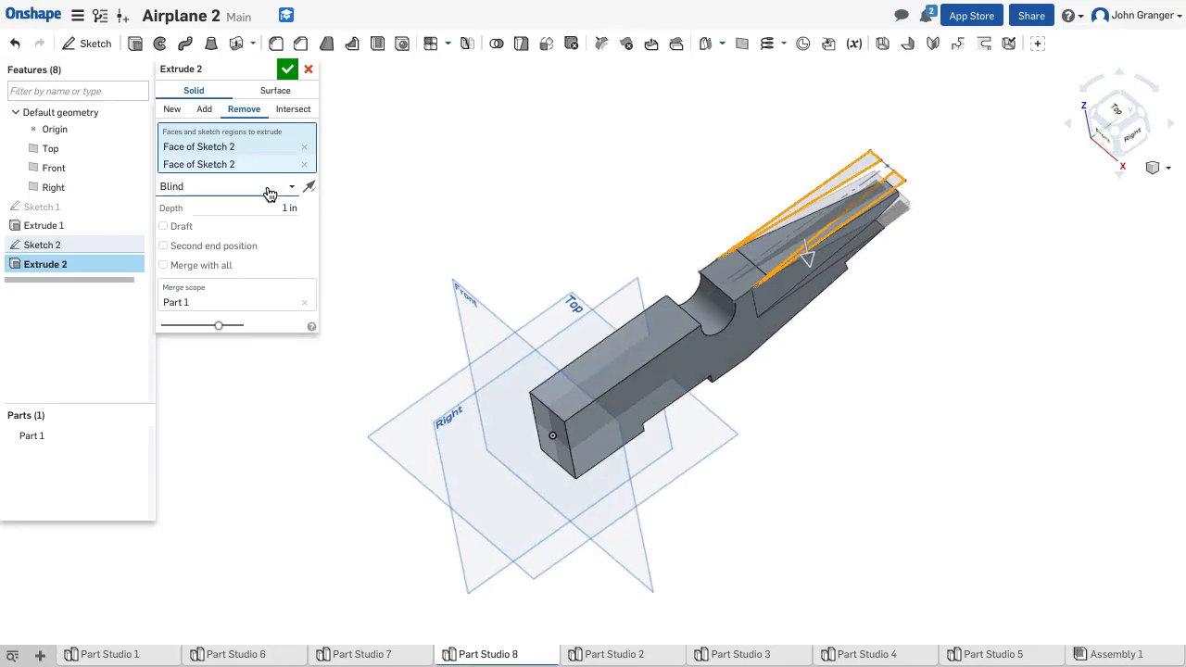
{"action": "left_click", "coordinate": [227, 186]}
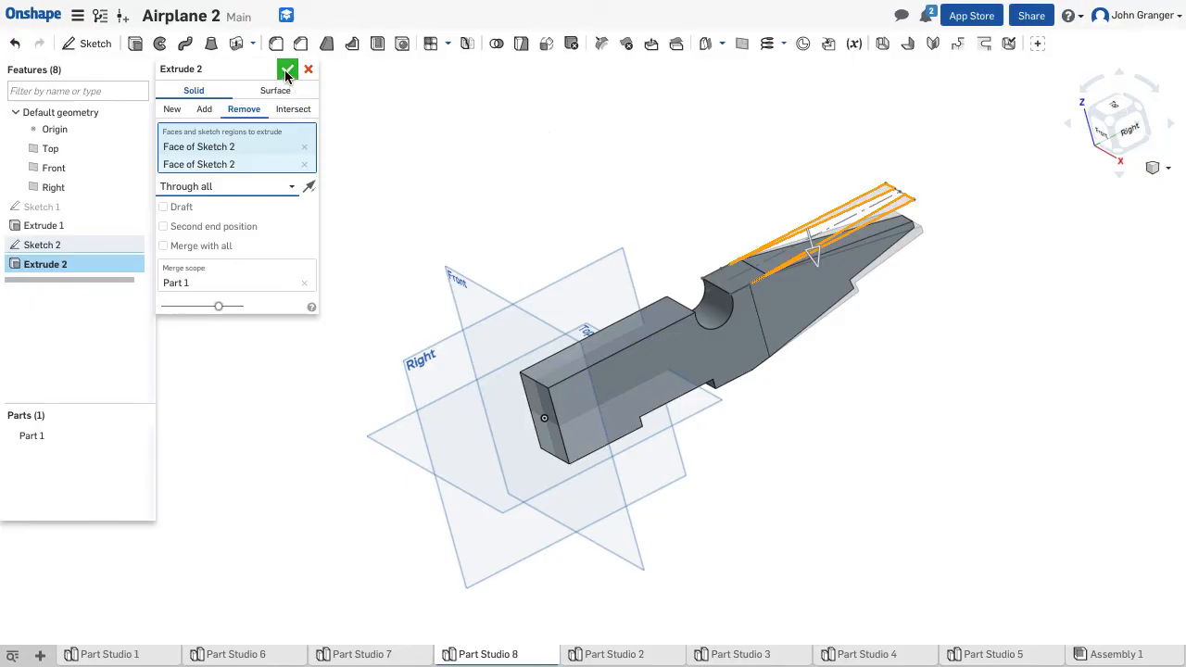
{"action": "left_click", "coordinate": [288, 70]}
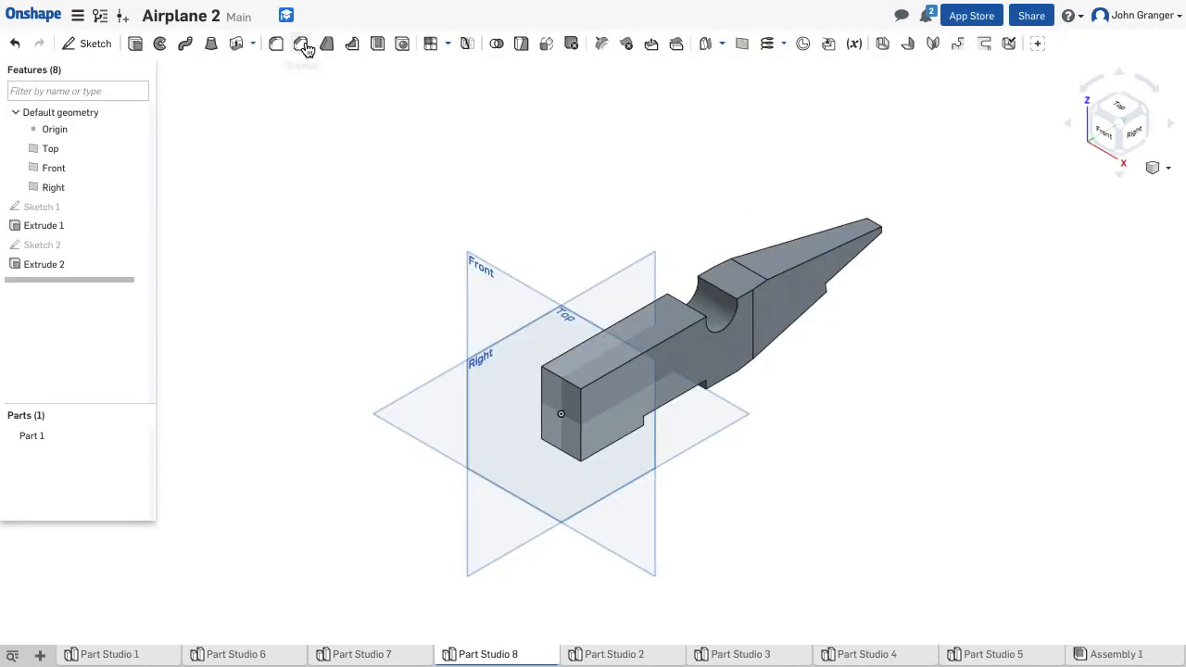
Set up a distance-and-angle chamfer at 1 in and 14° on the front top edge.
{"action": "left_click", "coordinate": [301, 43]}
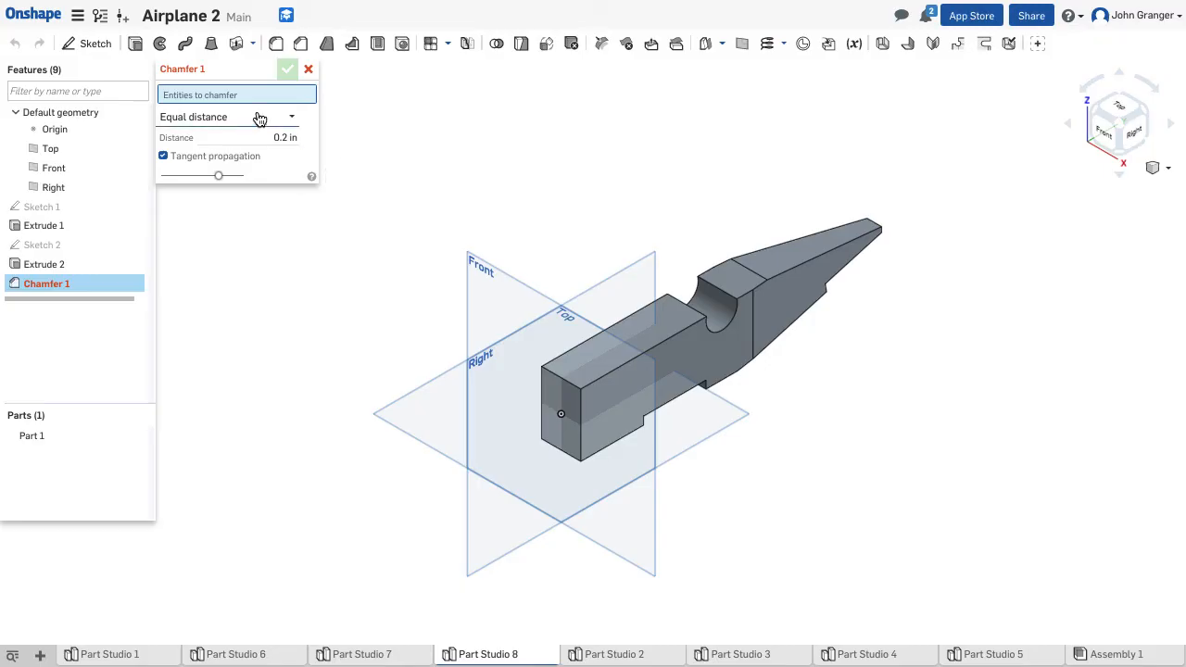
{"action": "left_click", "coordinate": [227, 115]}
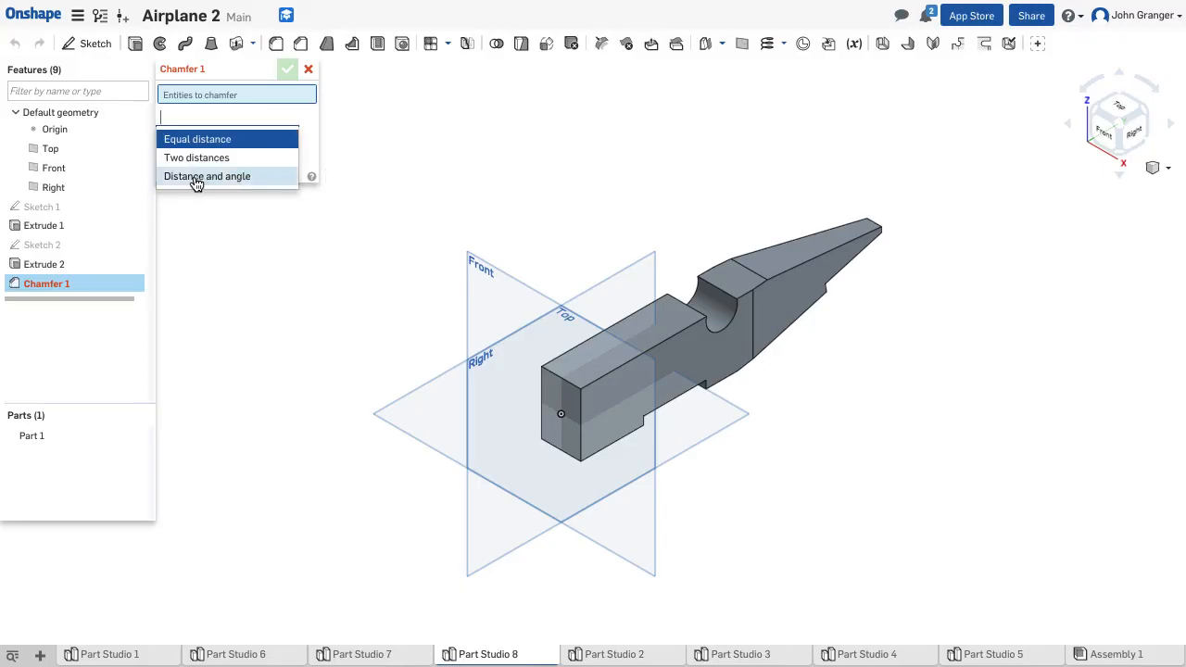
{"action": "left_click", "coordinate": [206, 176]}
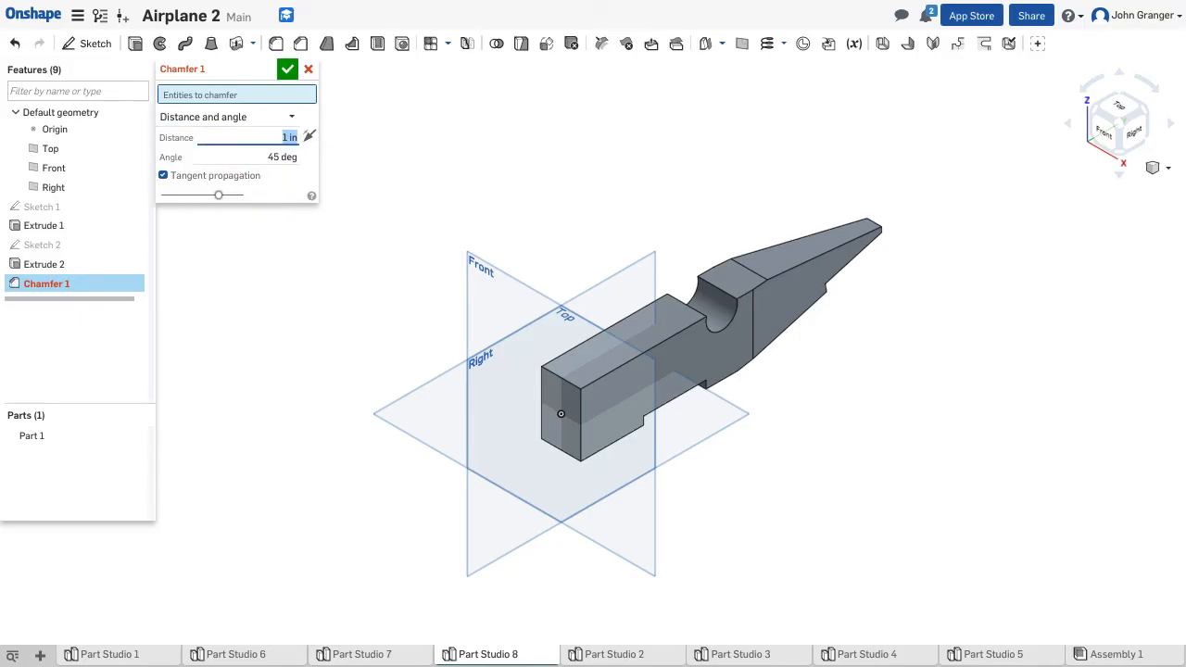
{"action": "left_click", "coordinate": [260, 156]}
{"action": "type", "text": "14"}
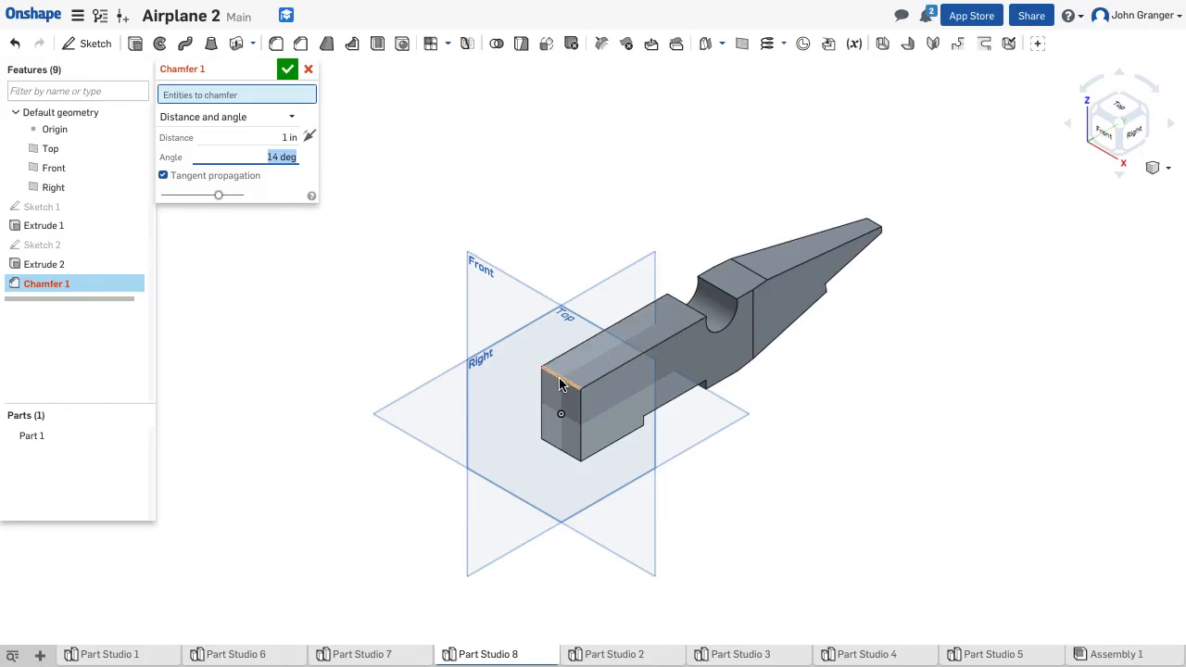
{"action": "left_click", "coordinate": [561, 375]}
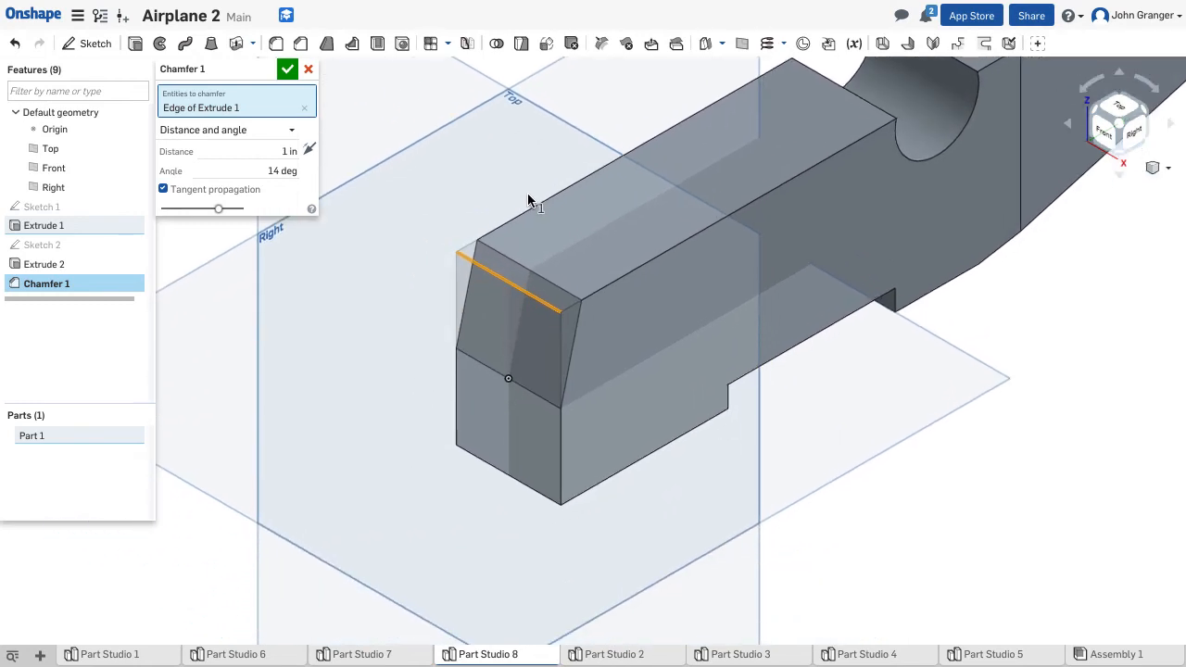
{"action": "mouse_move", "coordinate": [399, 255]}
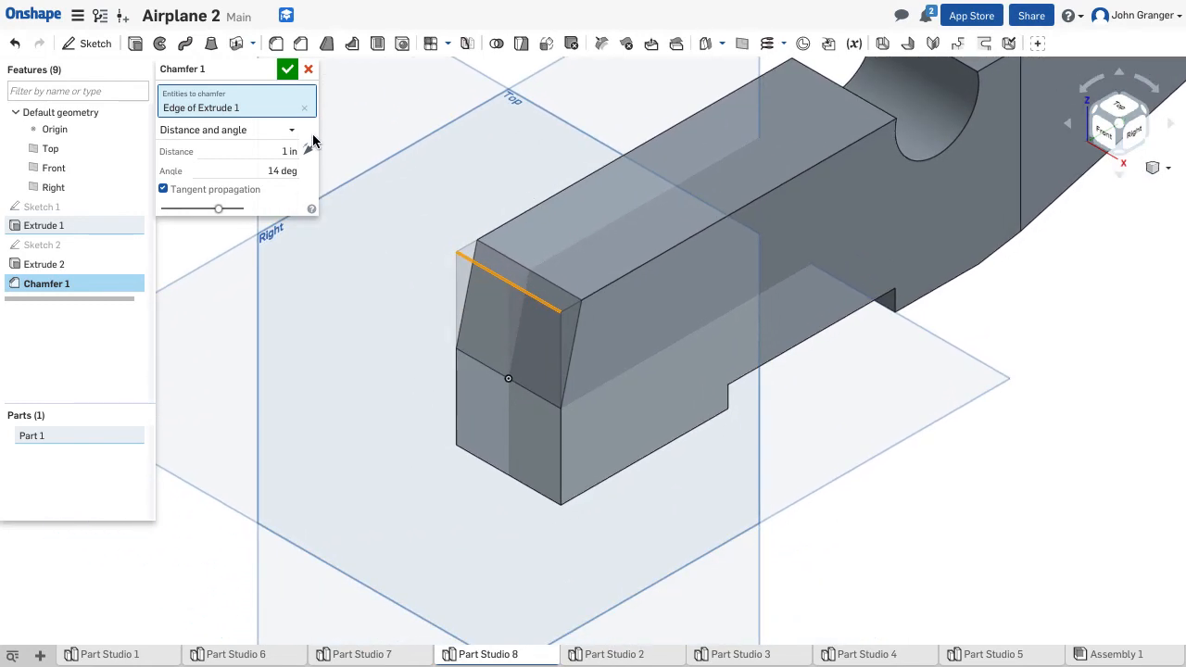
{"action": "mouse_move", "coordinate": [309, 150]}
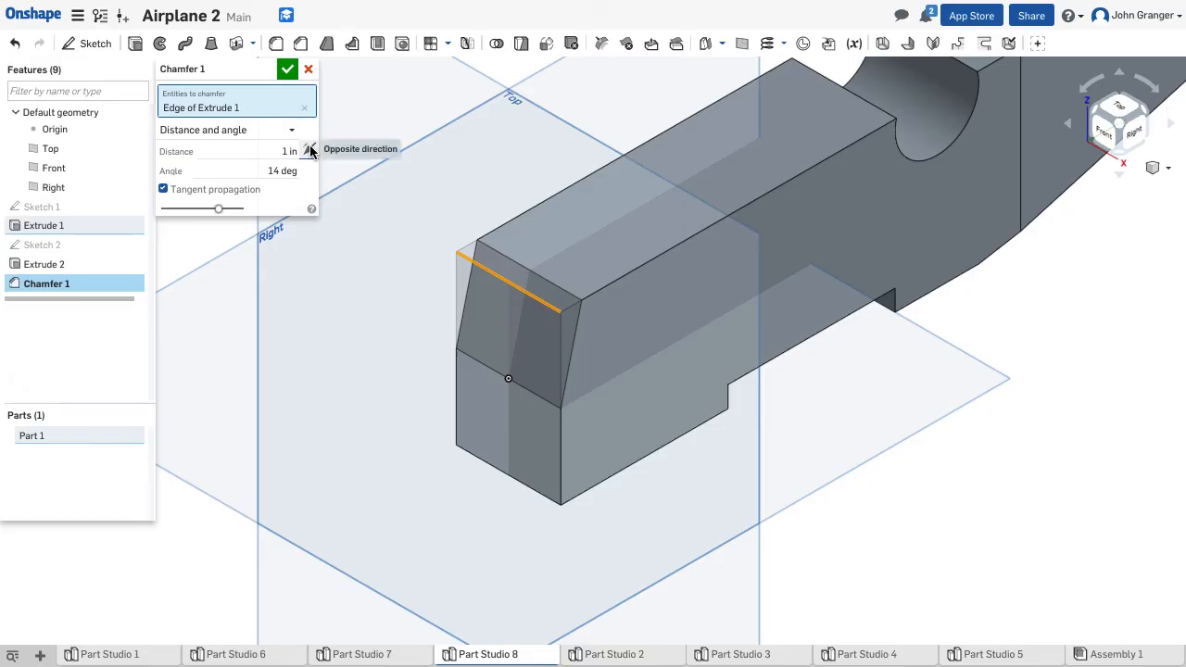
Flip the chamfer direction, include all four nose edges, and commit Chamfer 1.
{"action": "left_click", "coordinate": [310, 150]}
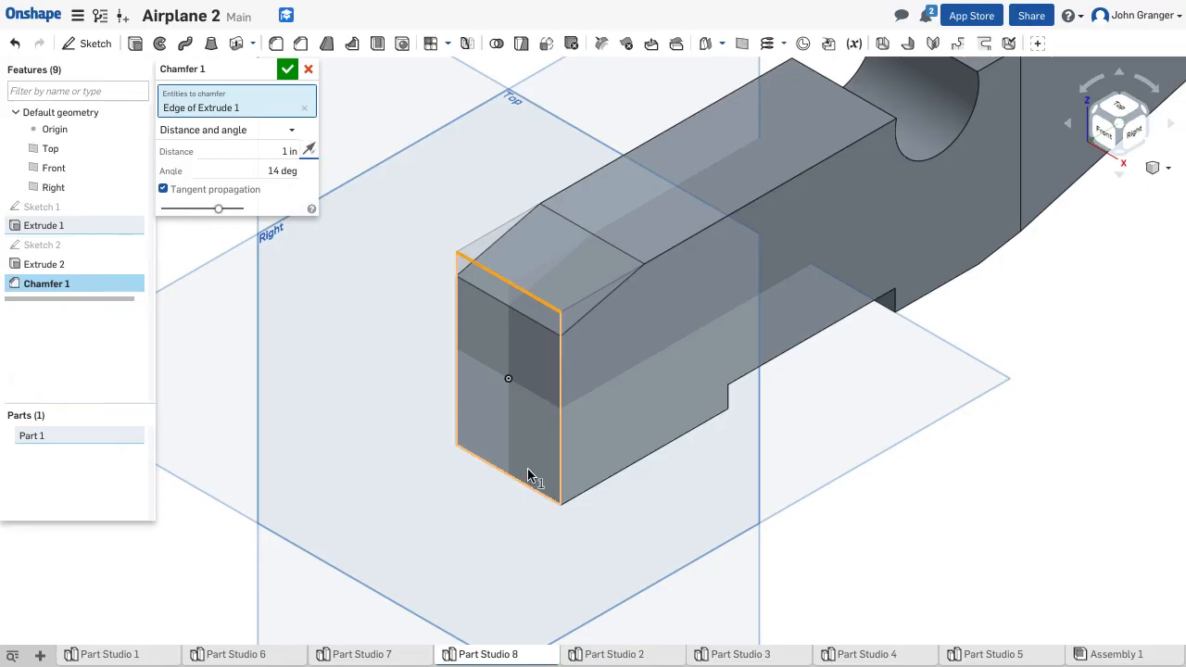
{"action": "left_click", "coordinate": [560, 399]}
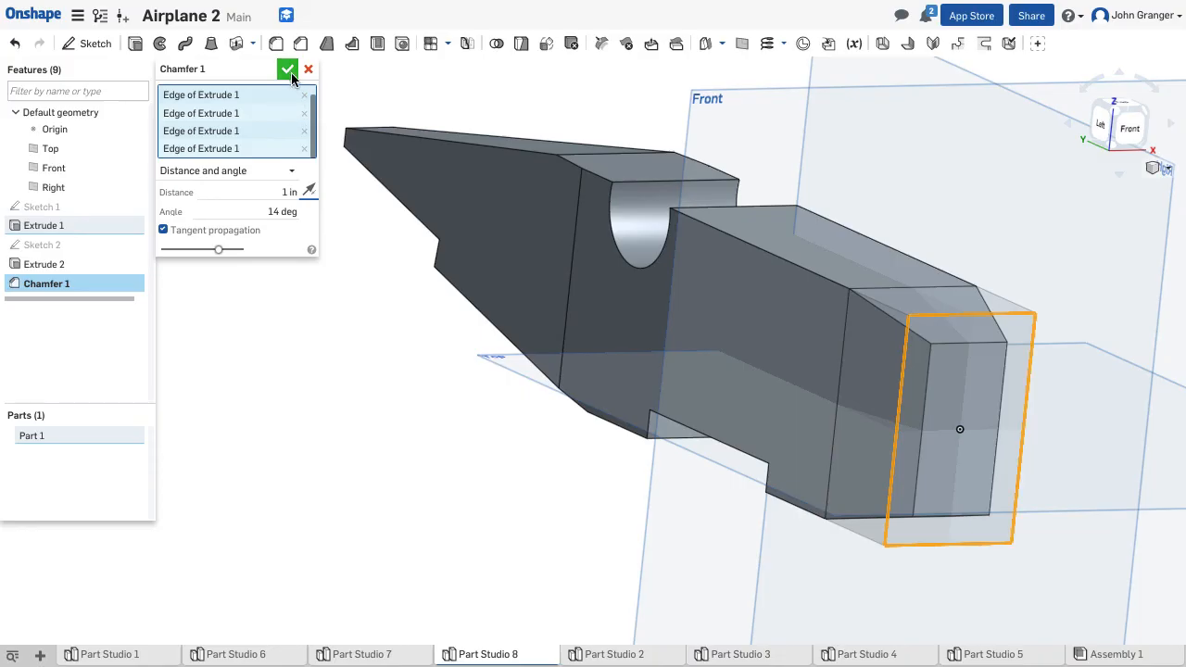
{"action": "left_click", "coordinate": [289, 68]}
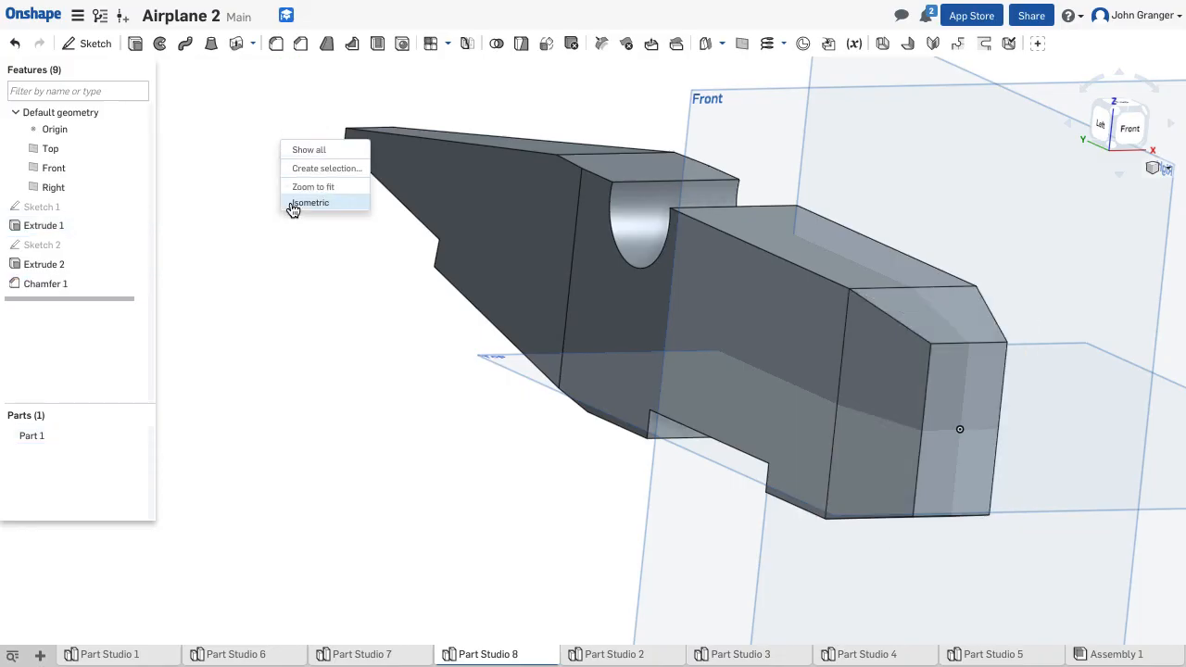
{"action": "left_click", "coordinate": [309, 202]}
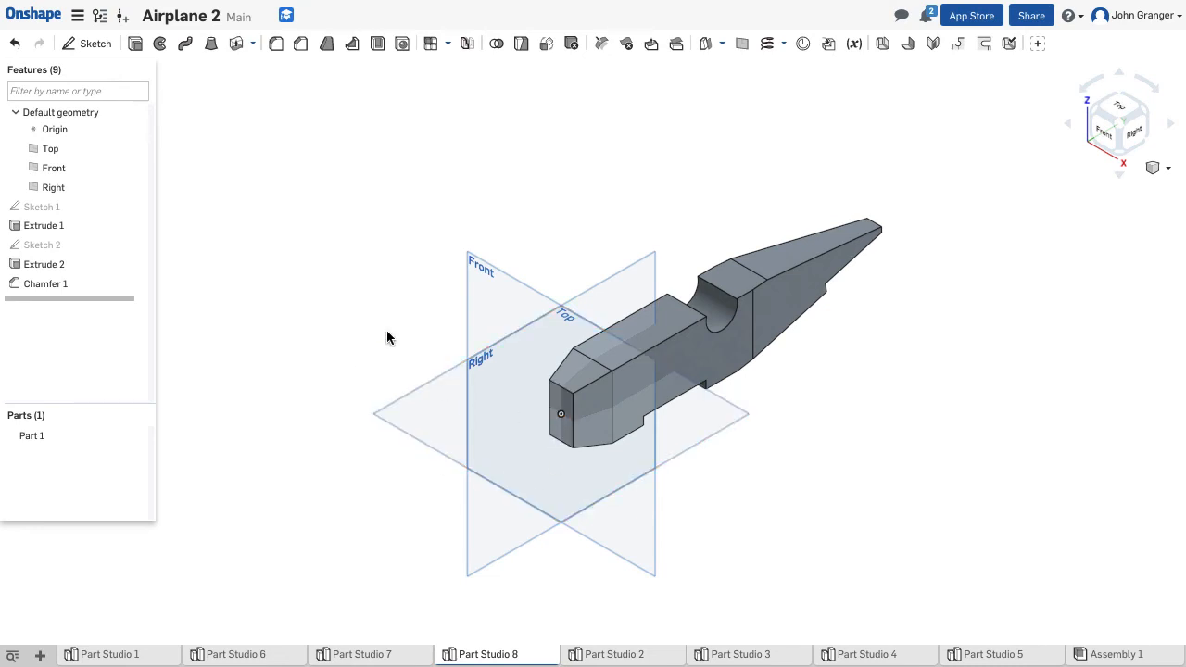
{"action": "mouse_move", "coordinate": [237, 113]}
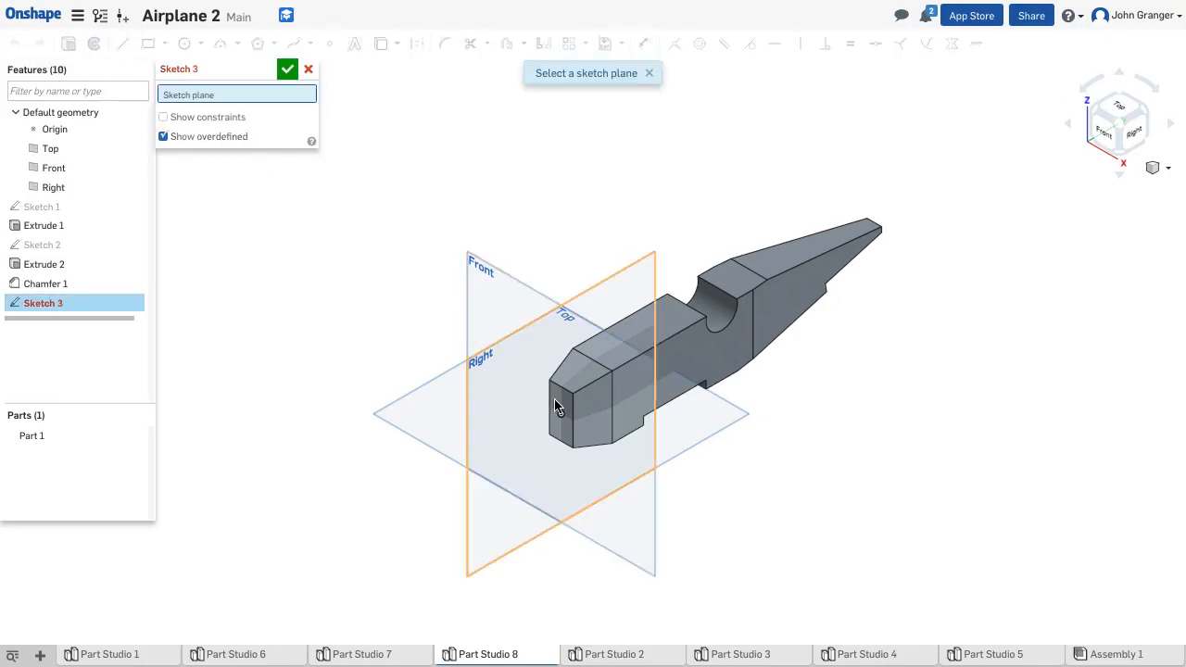
Create Sketch 3 on the front face with a single point at its centre.
{"action": "left_click", "coordinate": [560, 413]}
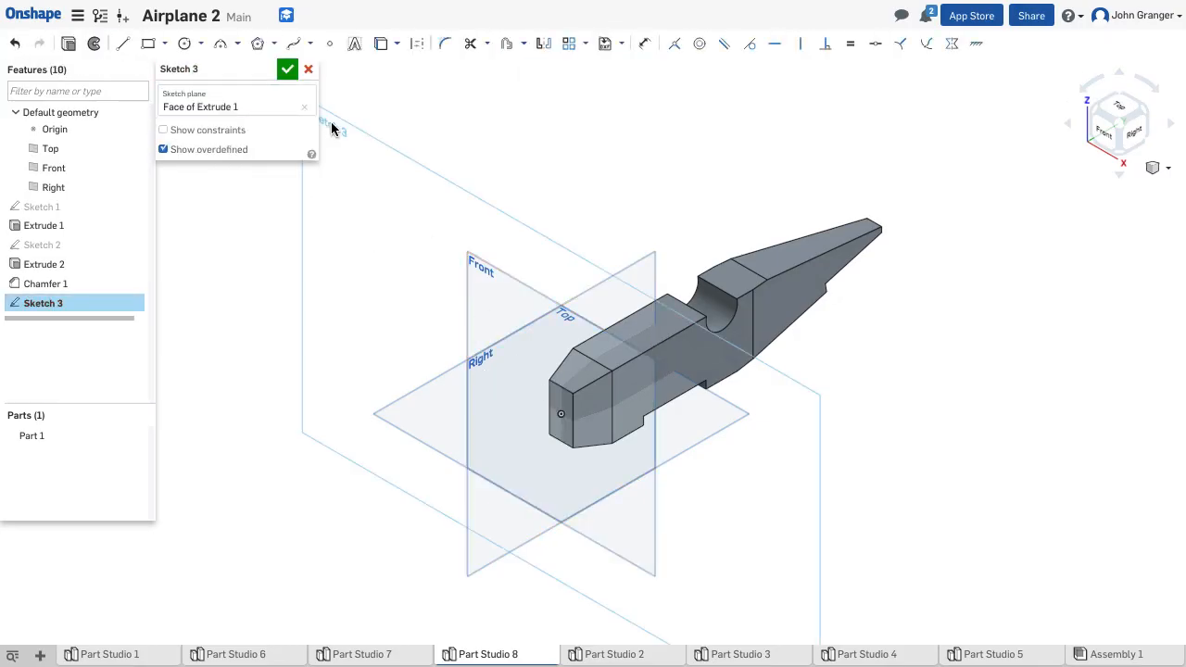
{"action": "mouse_move", "coordinate": [390, 104]}
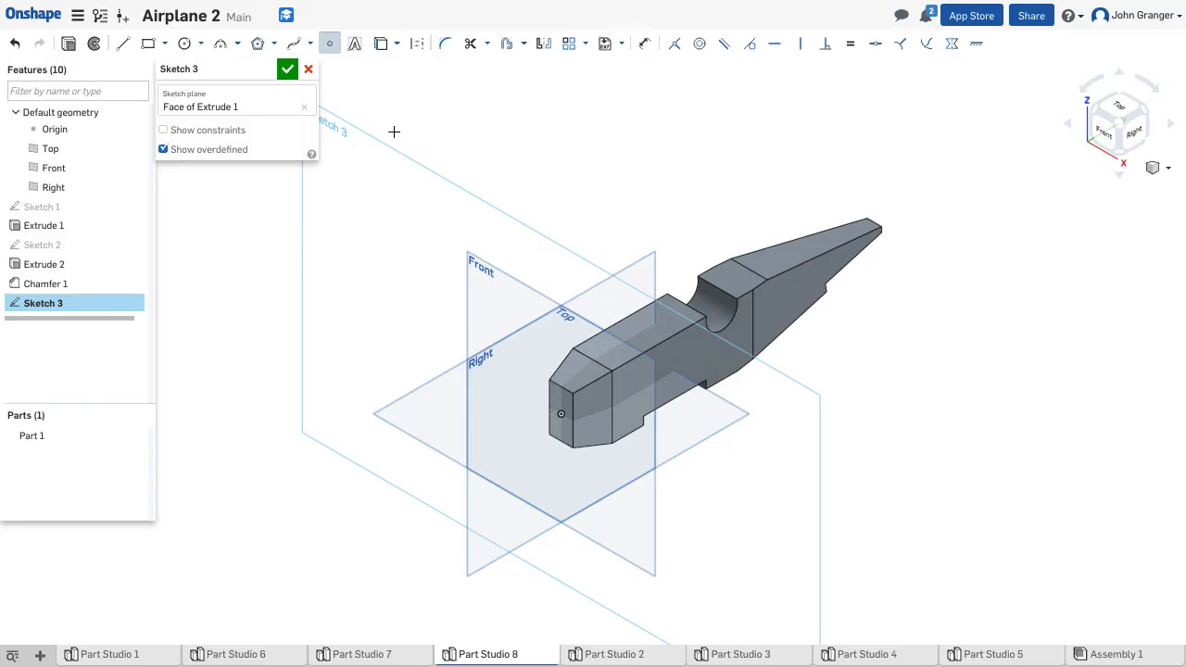
{"action": "left_click", "coordinate": [288, 69]}
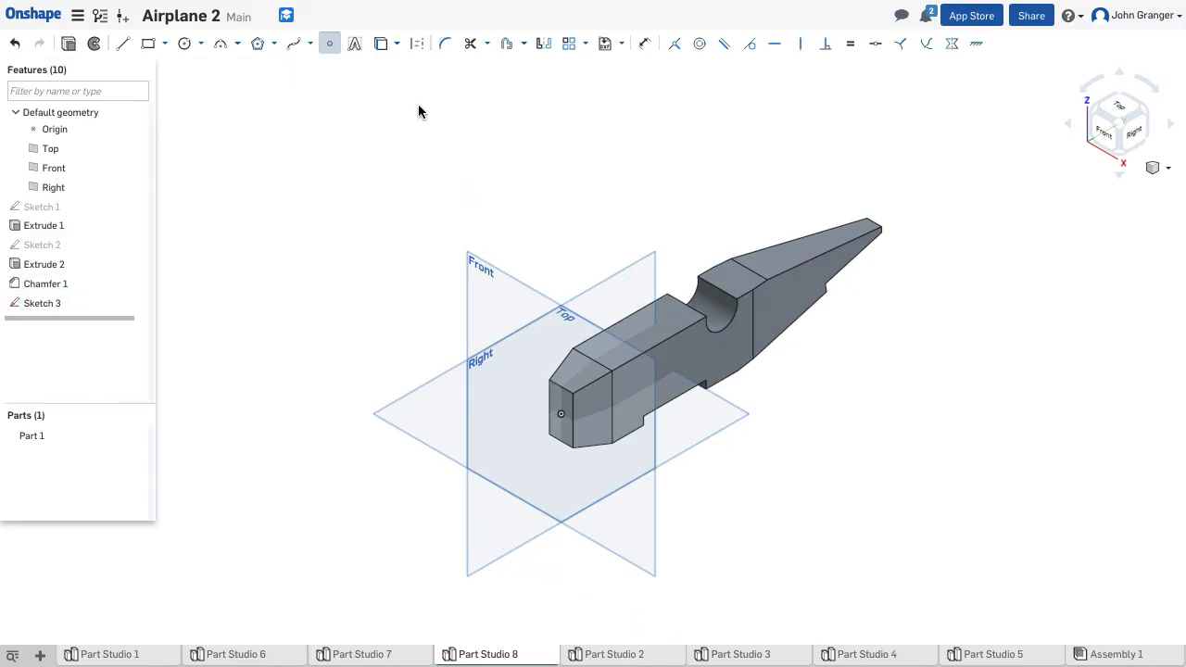
{"action": "left_click", "coordinate": [329, 43]}
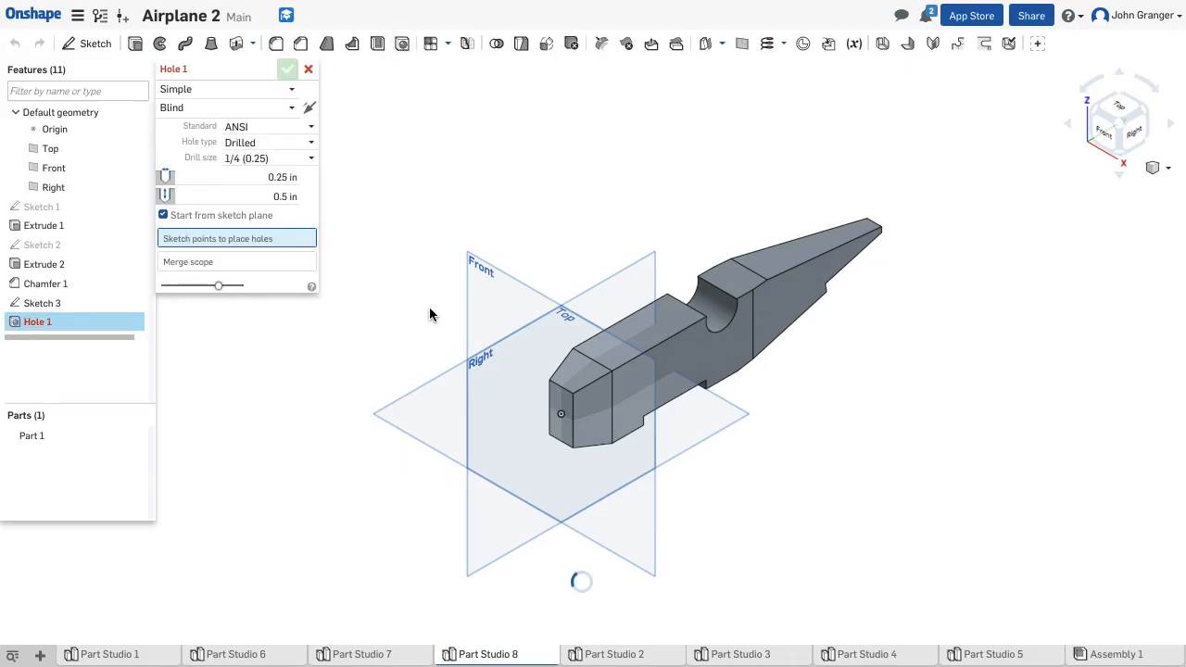
{"action": "mouse_move", "coordinate": [562, 414]}
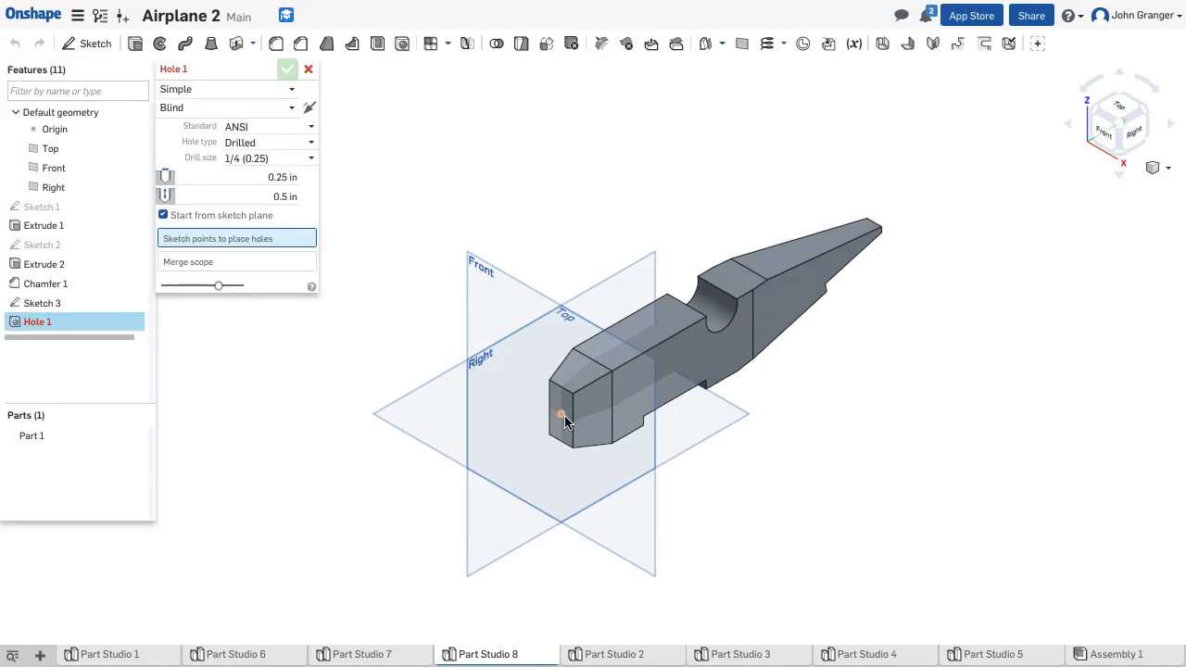
Drill a 1/4 in, 0.5 in deep Hole 1 at the Sketch 3 point on the nose.
{"action": "left_click", "coordinate": [562, 415]}
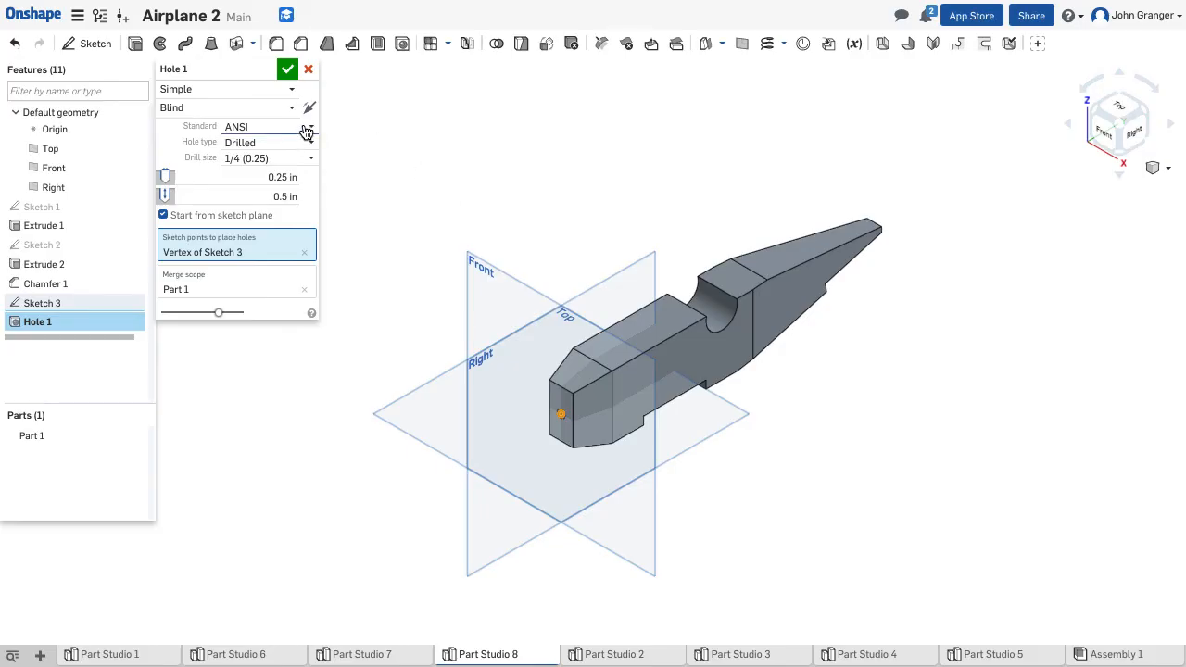
{"action": "mouse_move", "coordinate": [301, 111]}
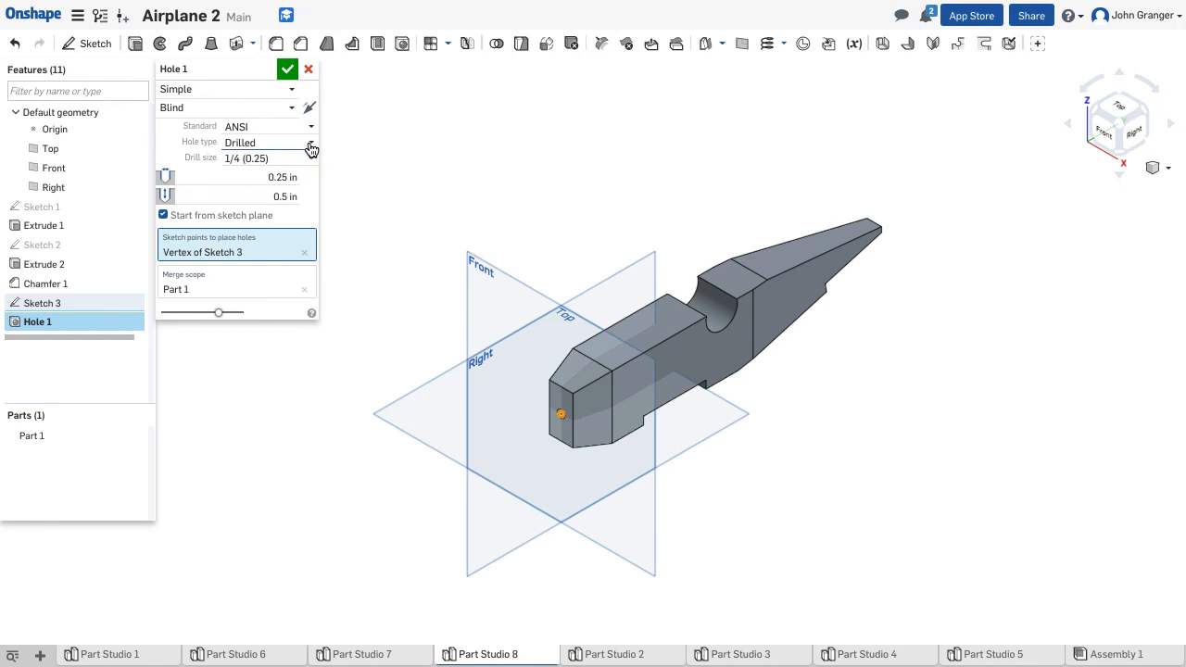
{"action": "mouse_move", "coordinate": [285, 196]}
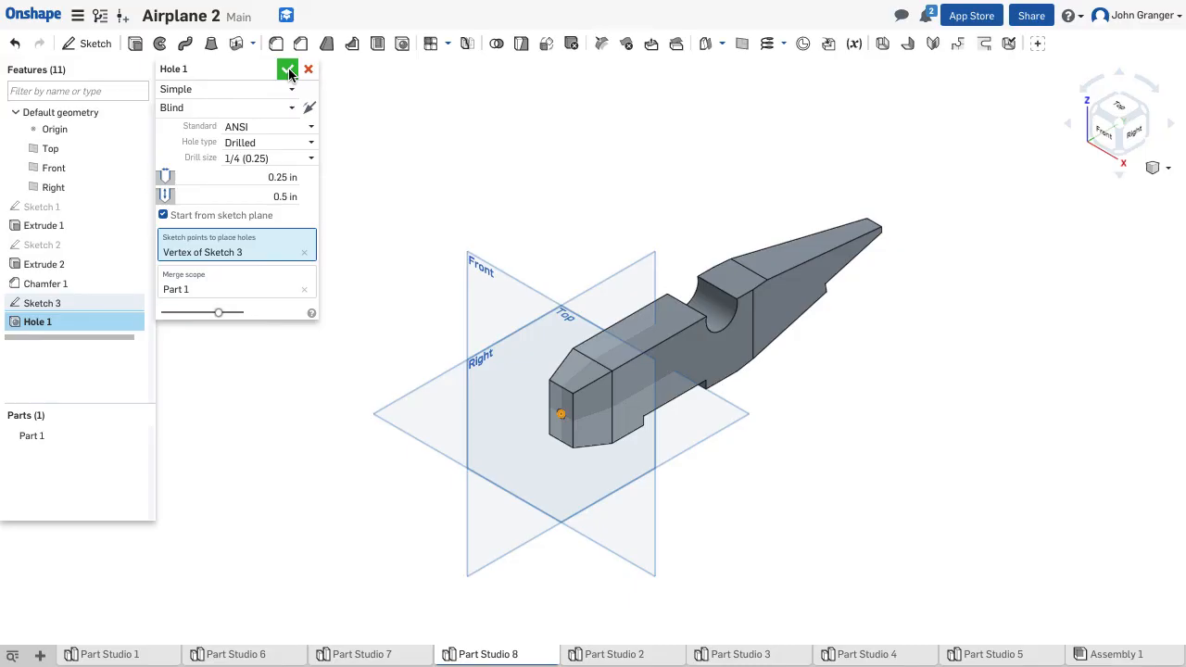
{"action": "left_click", "coordinate": [287, 69]}
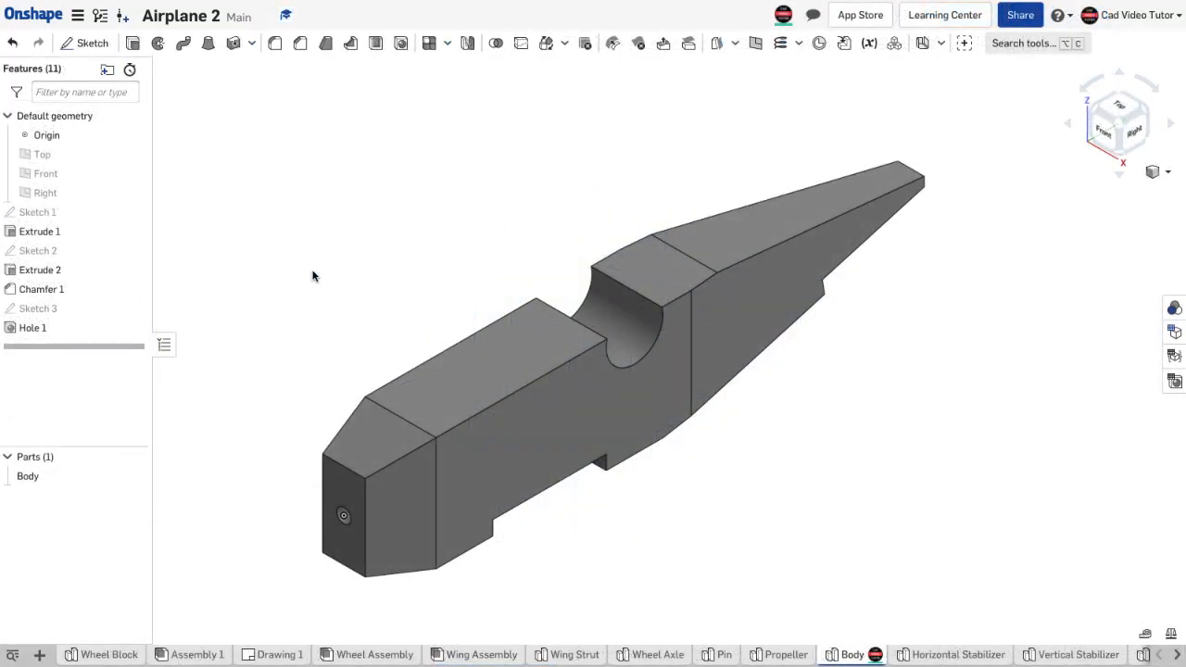
{"action": "mouse_move", "coordinate": [317, 278]}
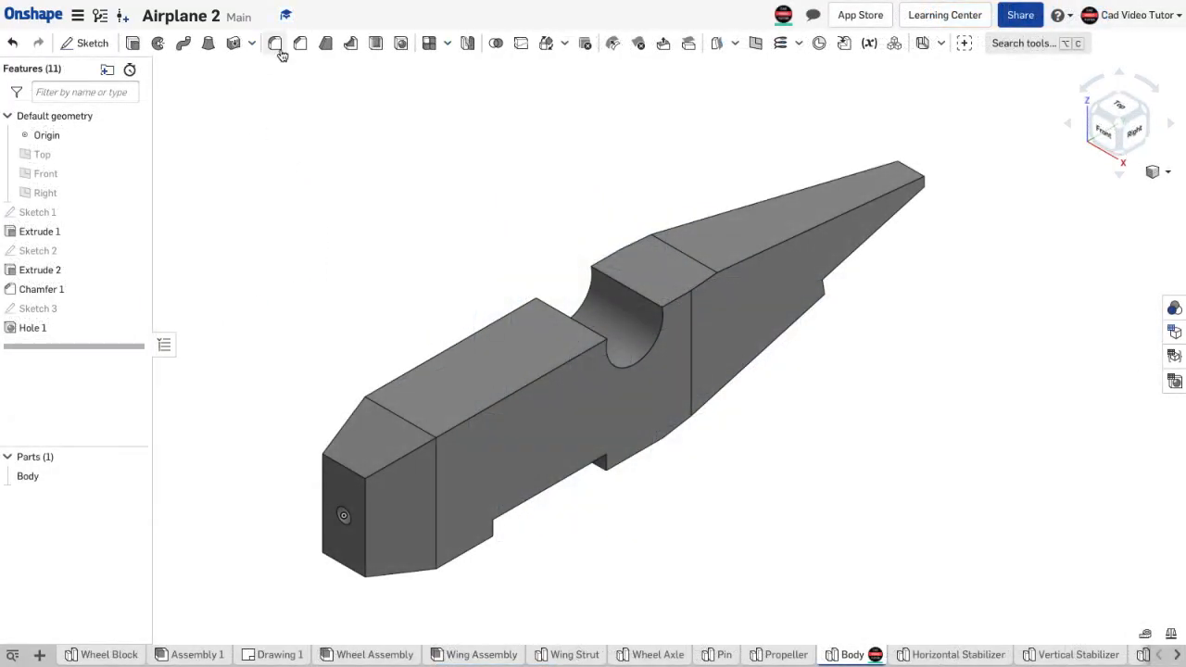
Fillet the body's outer edges at 0.125 in, excluding the edge of Hole 1.
{"action": "left_click", "coordinate": [275, 43]}
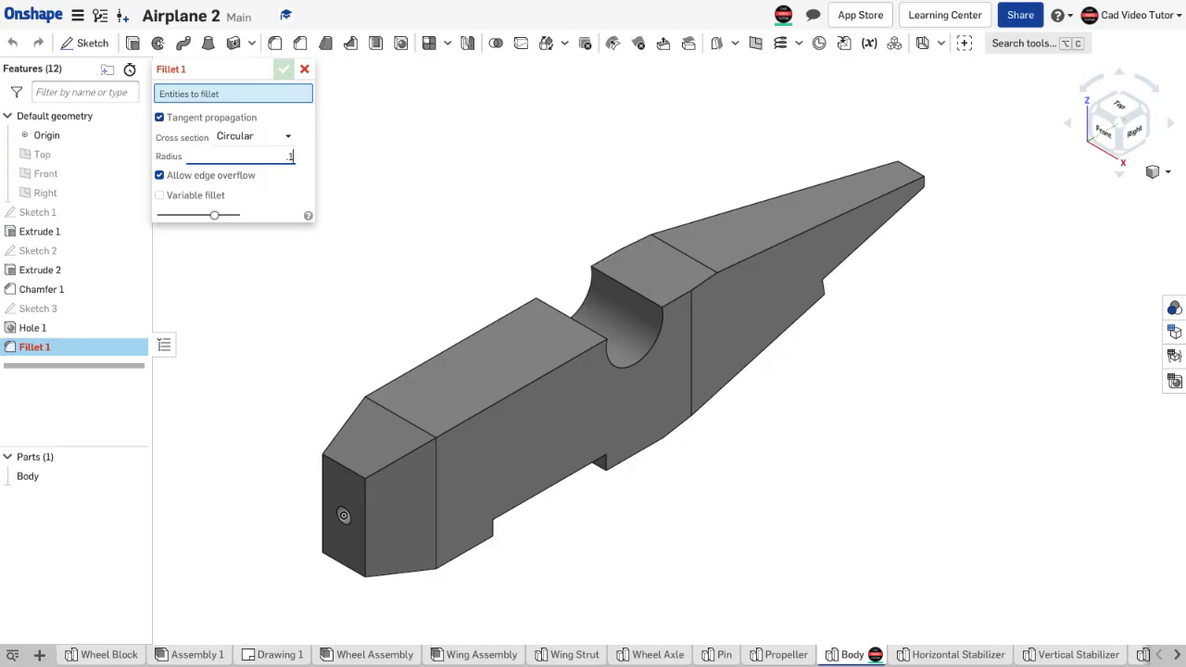
{"action": "type", "text": ".125"}
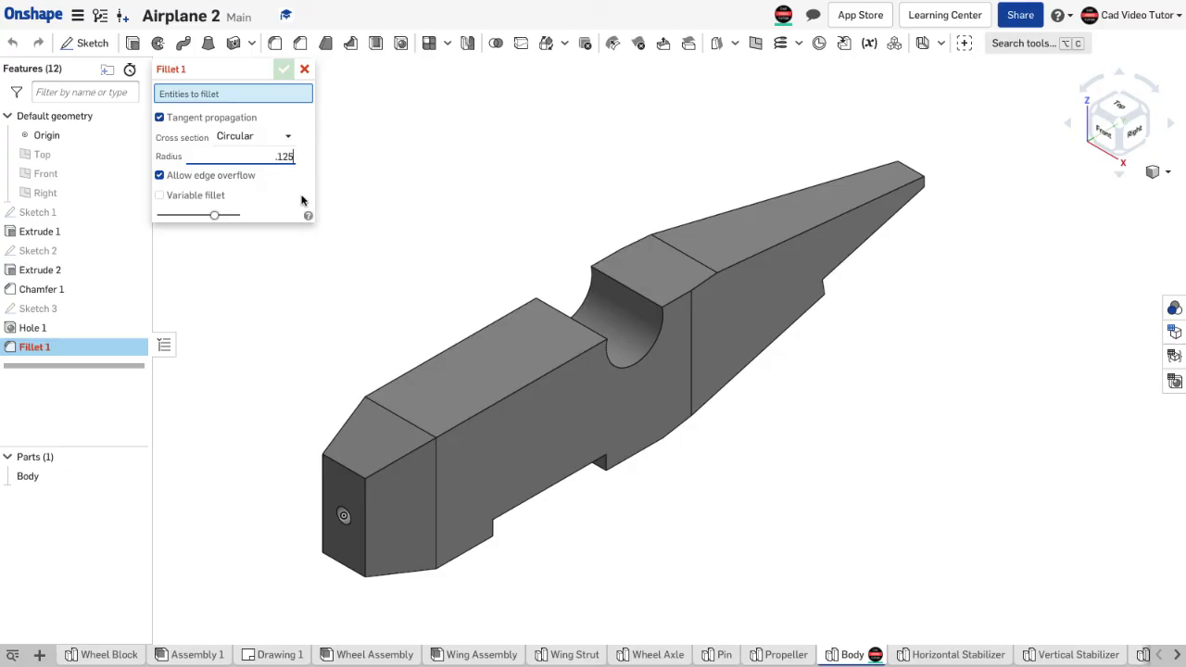
{"action": "left_click", "coordinate": [519, 375]}
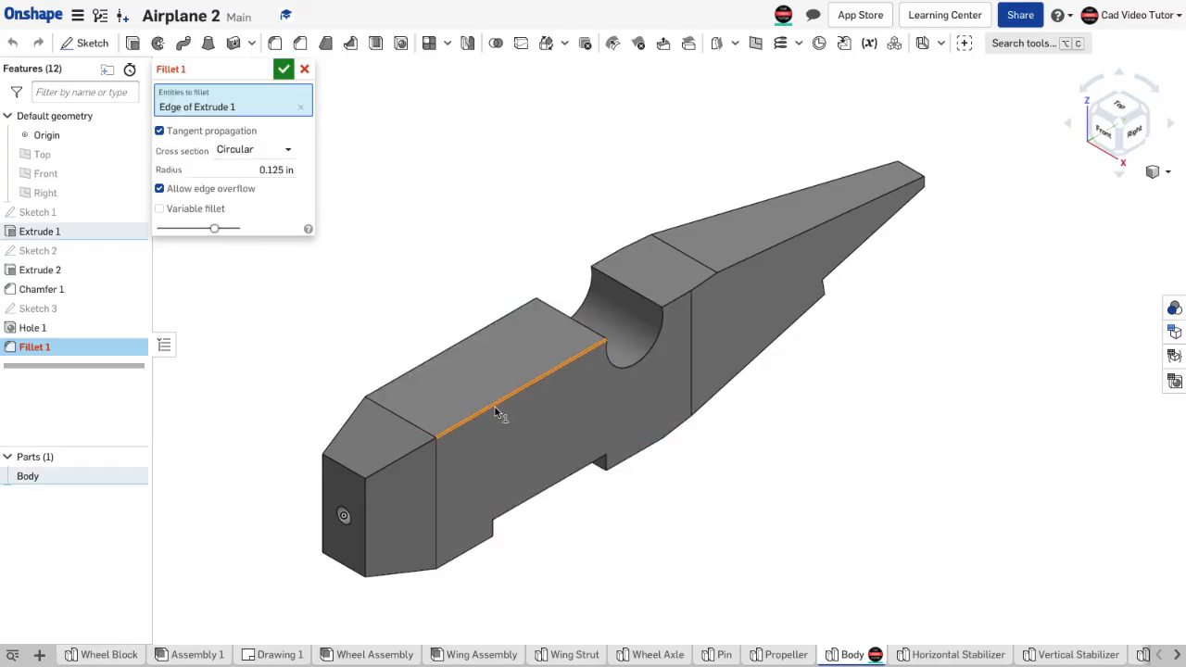
{"action": "left_click", "coordinate": [398, 454]}
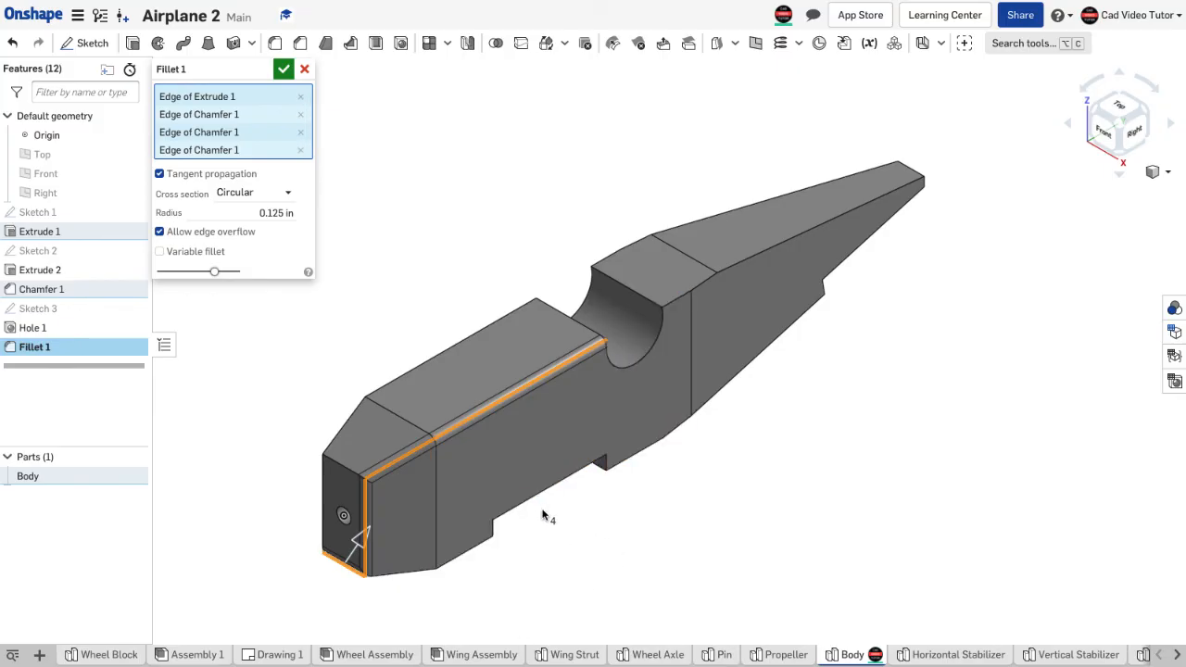
{"action": "mouse_move", "coordinate": [864, 267]}
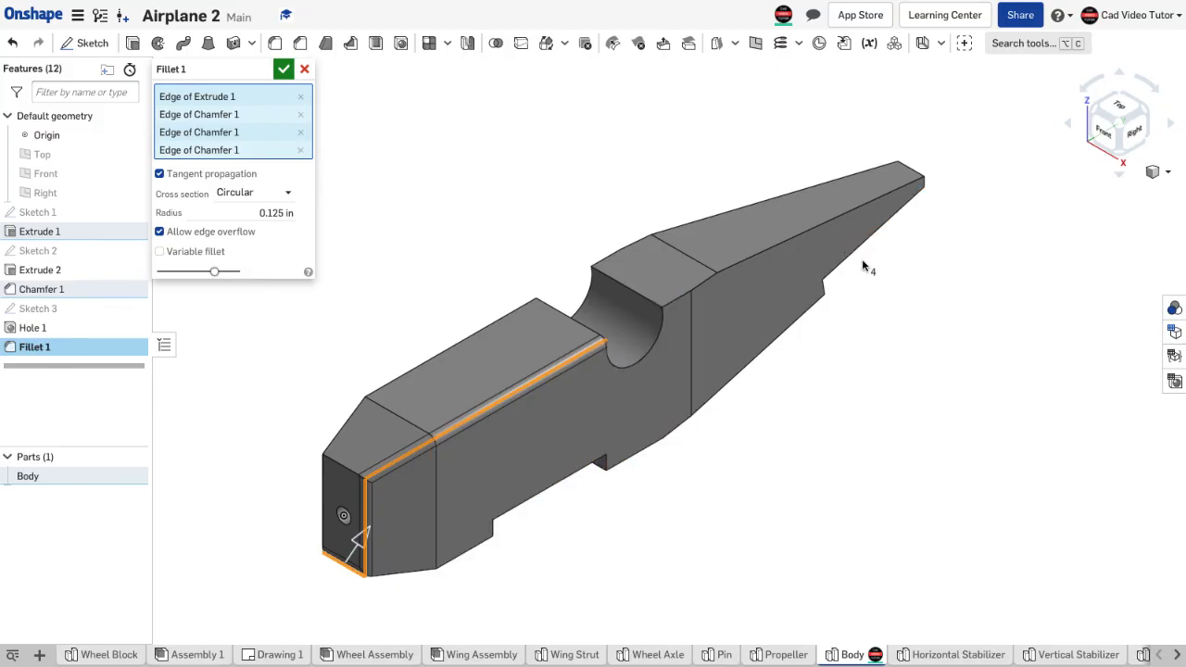
{"action": "mouse_move", "coordinate": [315, 505]}
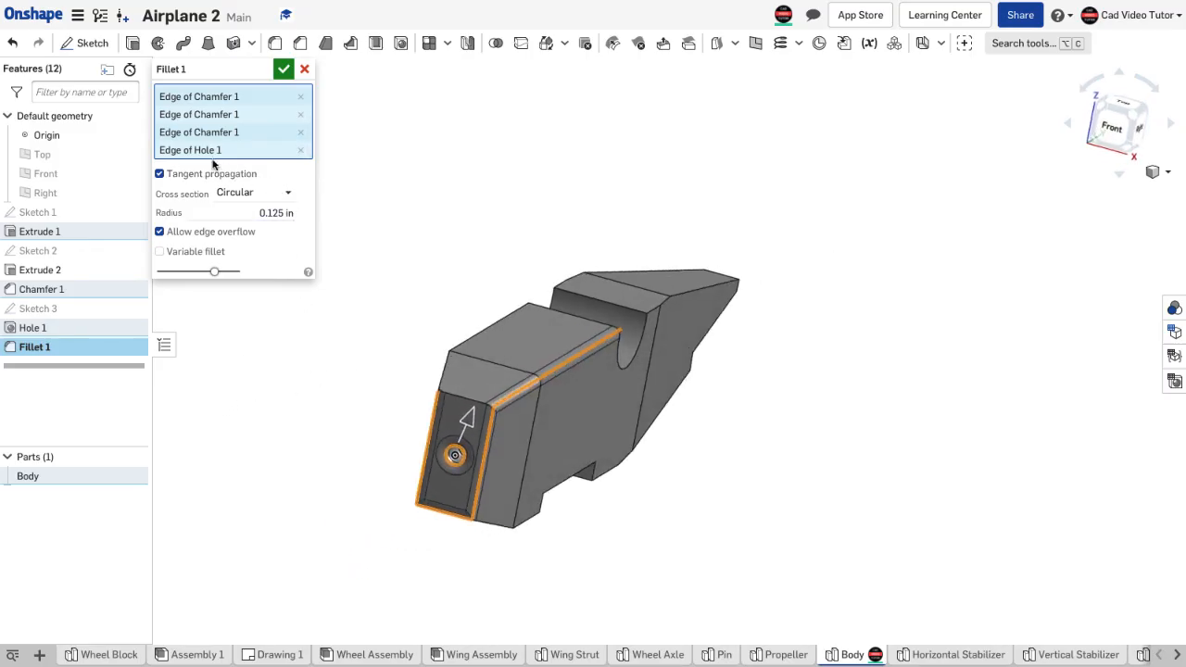
{"action": "mouse_move", "coordinate": [301, 150]}
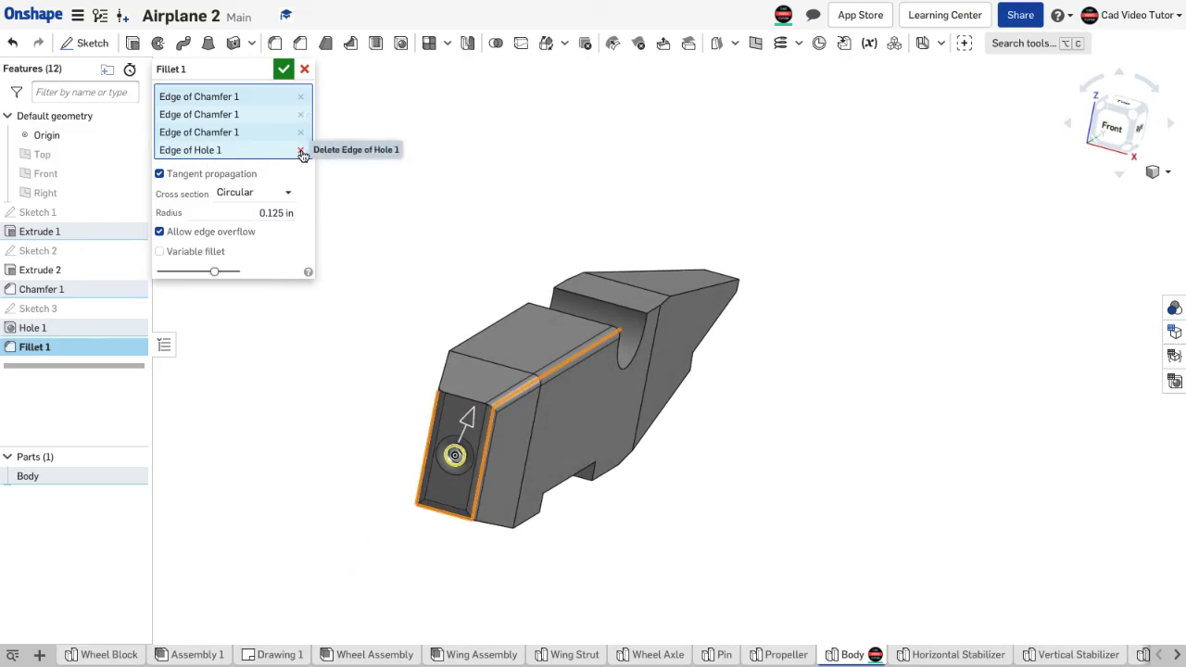
{"action": "left_click", "coordinate": [301, 151]}
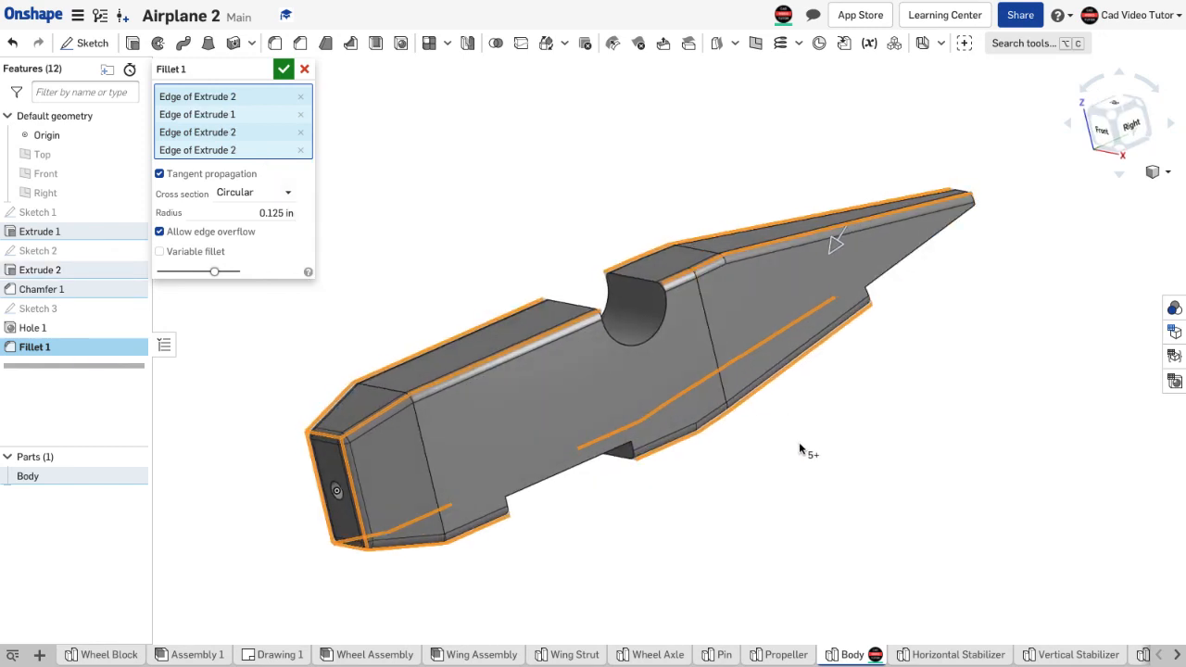
{"action": "mouse_move", "coordinate": [466, 160]}
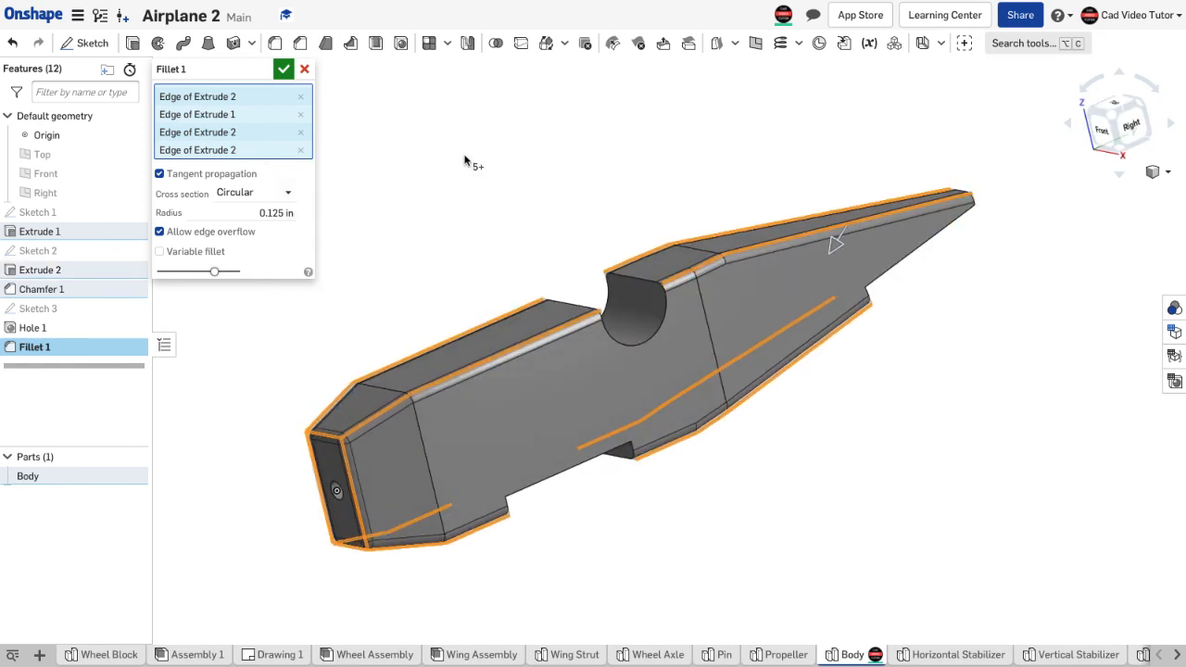
{"action": "left_click", "coordinate": [283, 69]}
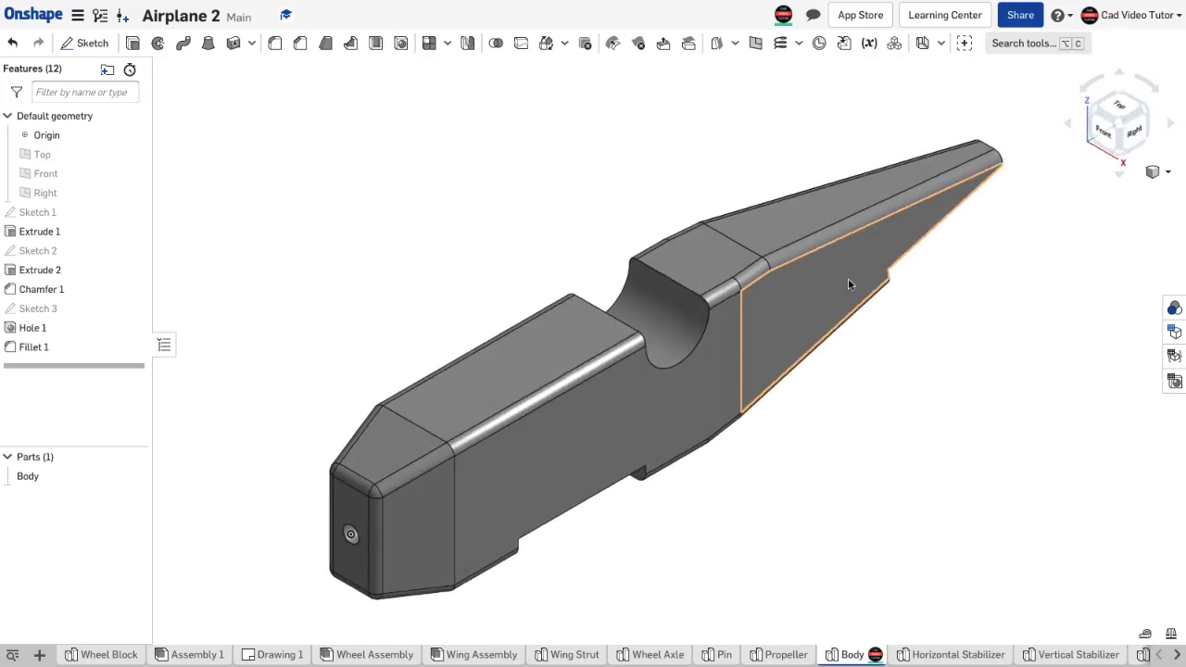
{"action": "left_click", "coordinate": [739, 547]}
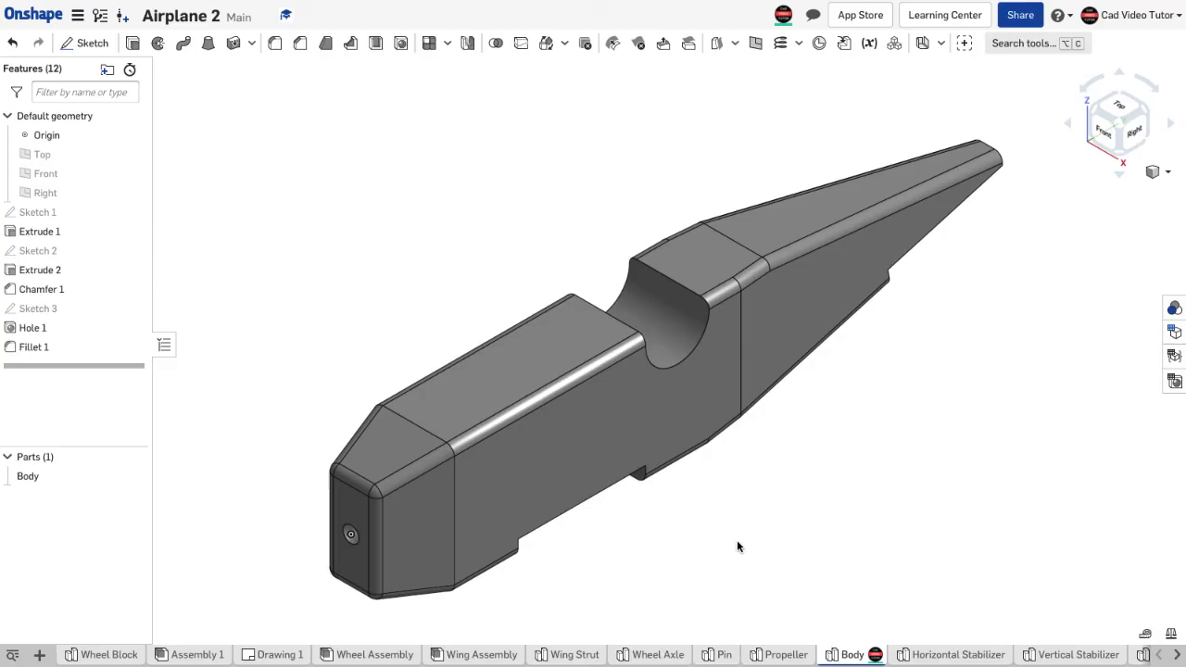